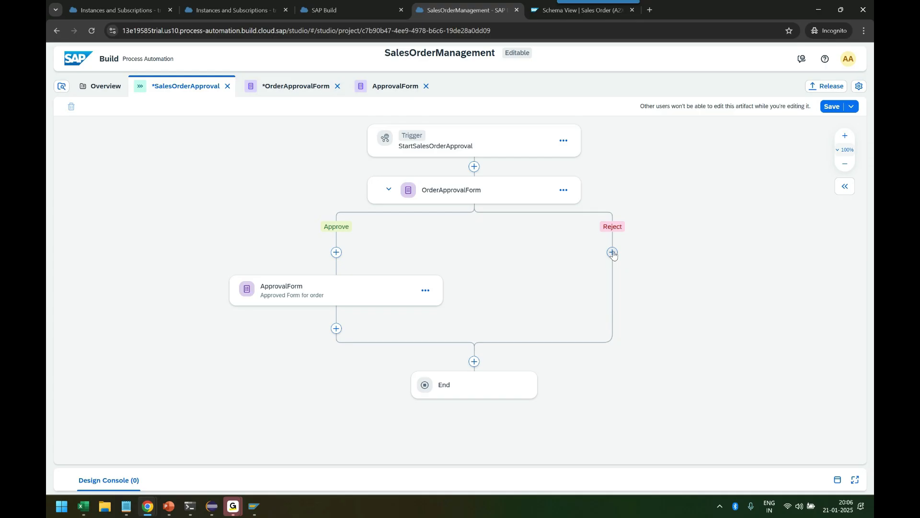
- Add a Send Mail step on the Reject branch of SalesOrderApproval
click(612, 253)
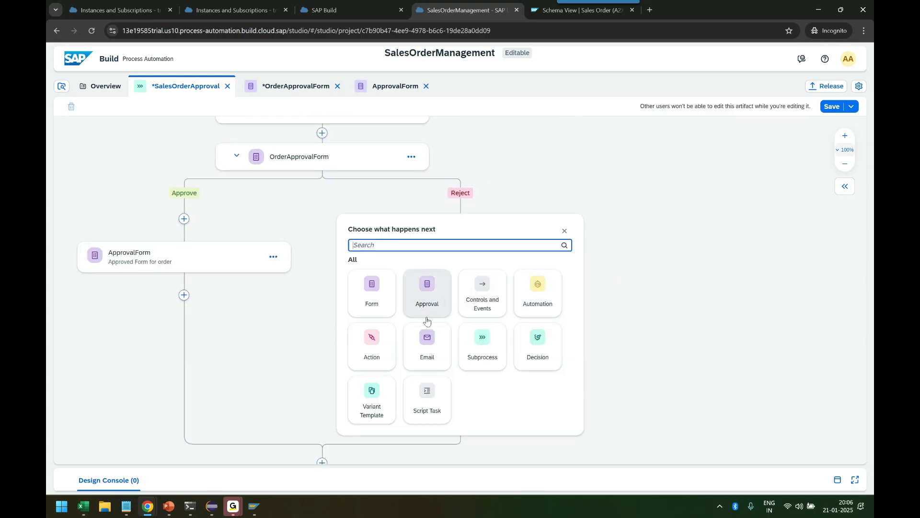
mouse_move(469, 376)
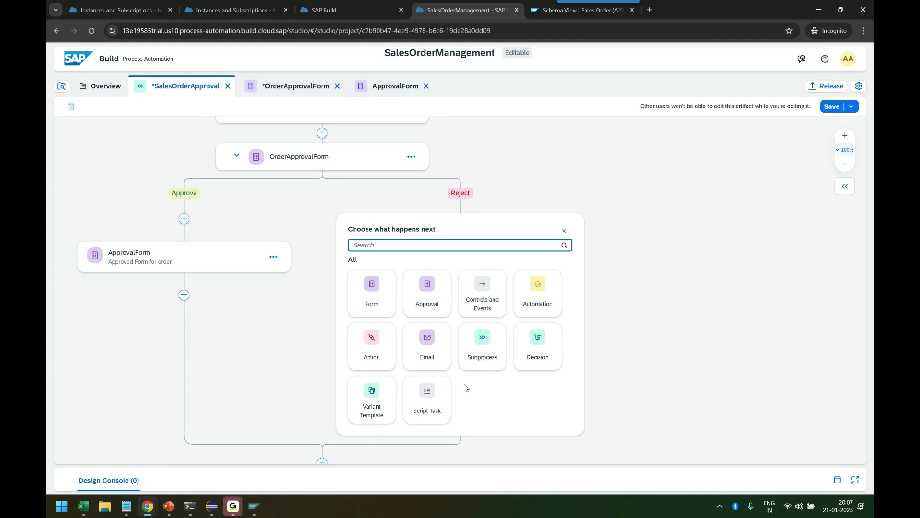
mouse_move(473, 376)
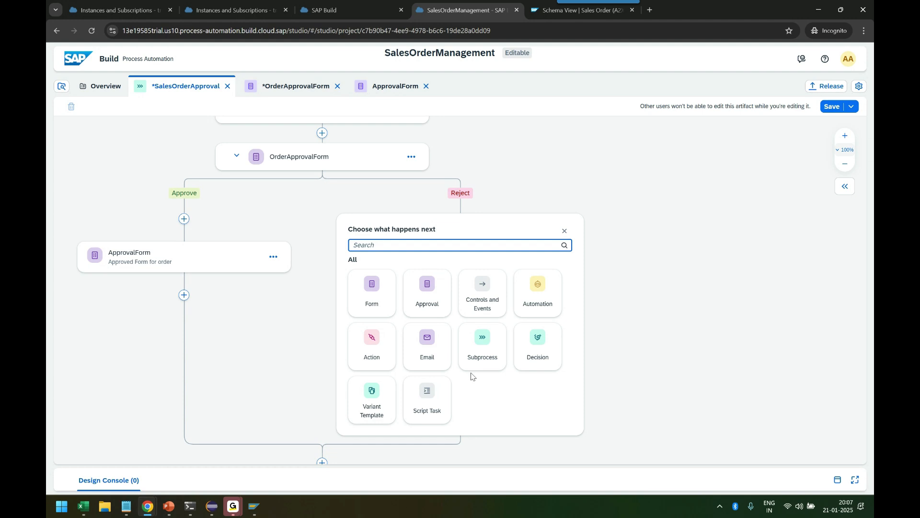
click(427, 337)
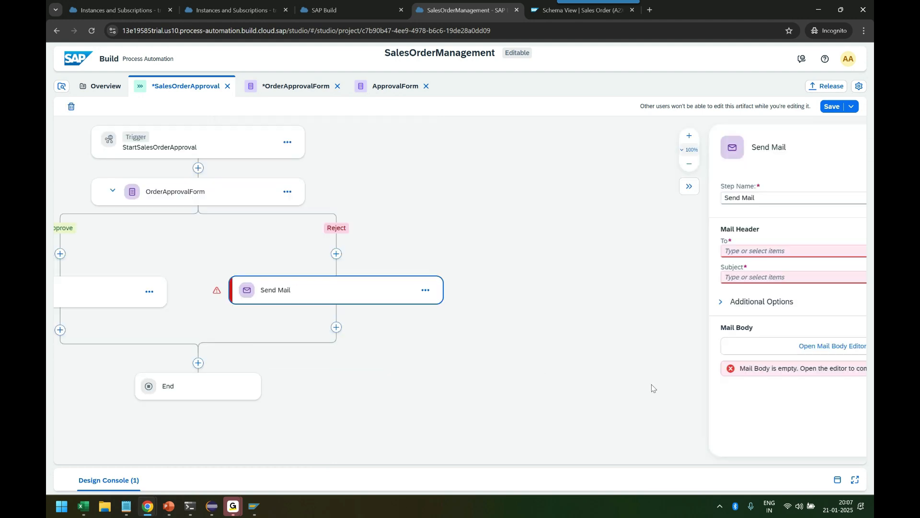
- Address the mail to Process Started By with subject 'OMG Your order was rejected, Check the details' and show additional options
click(773, 250)
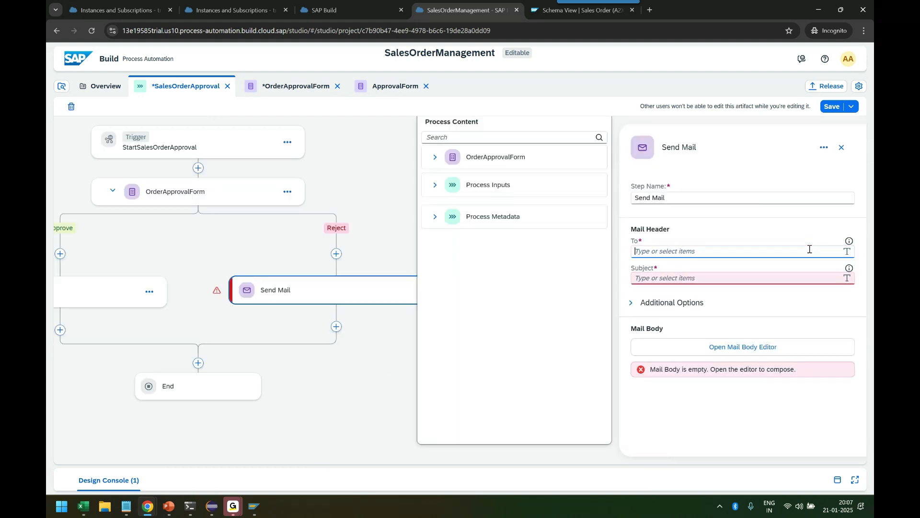
click(434, 185)
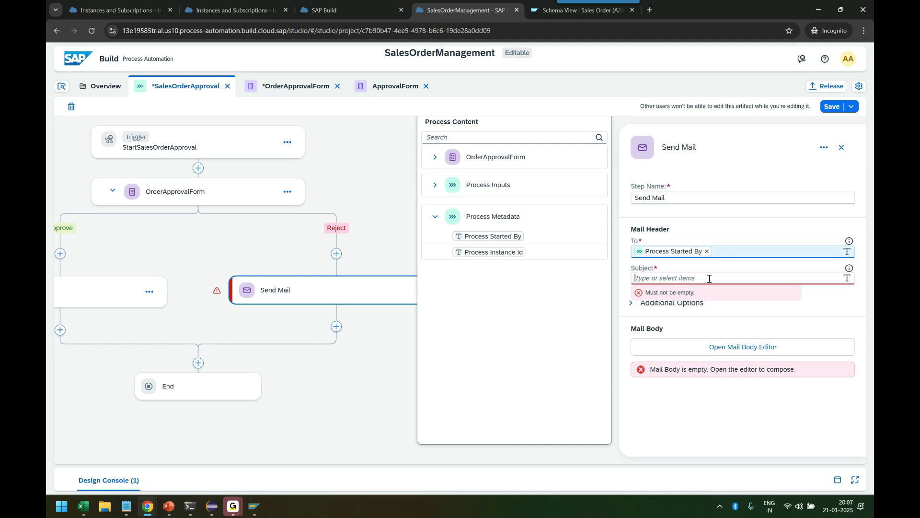
click(435, 216)
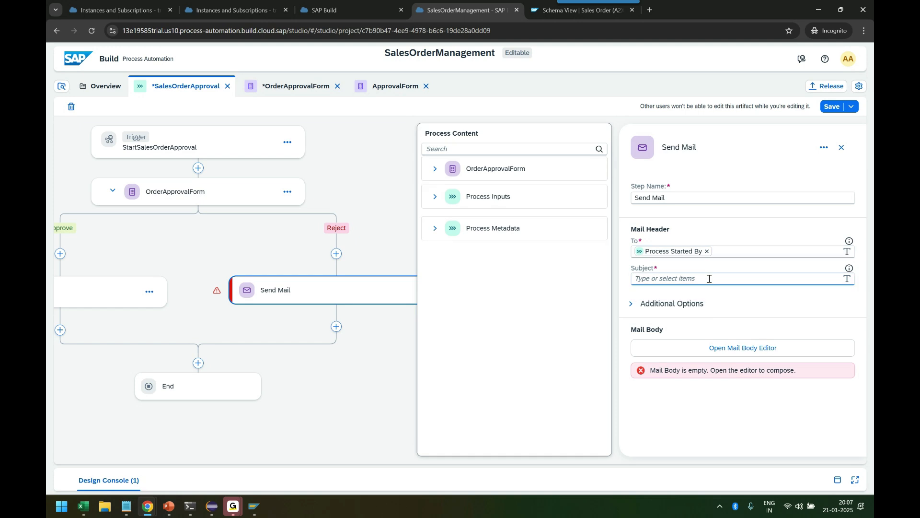
text(OMG)
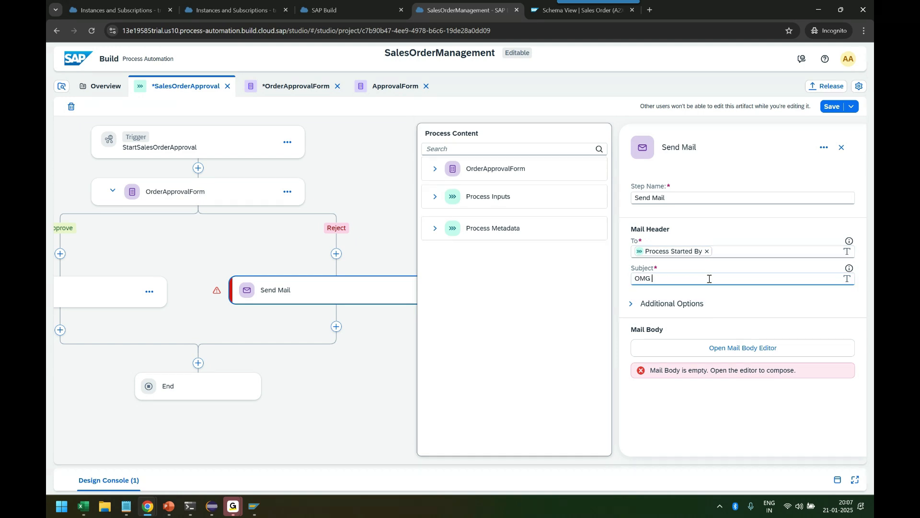
text(Your order was reje)
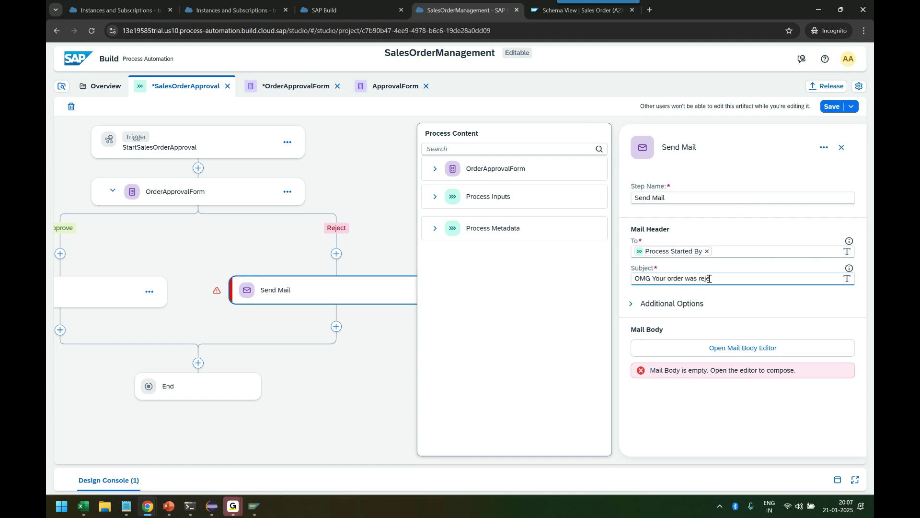
text(cted)
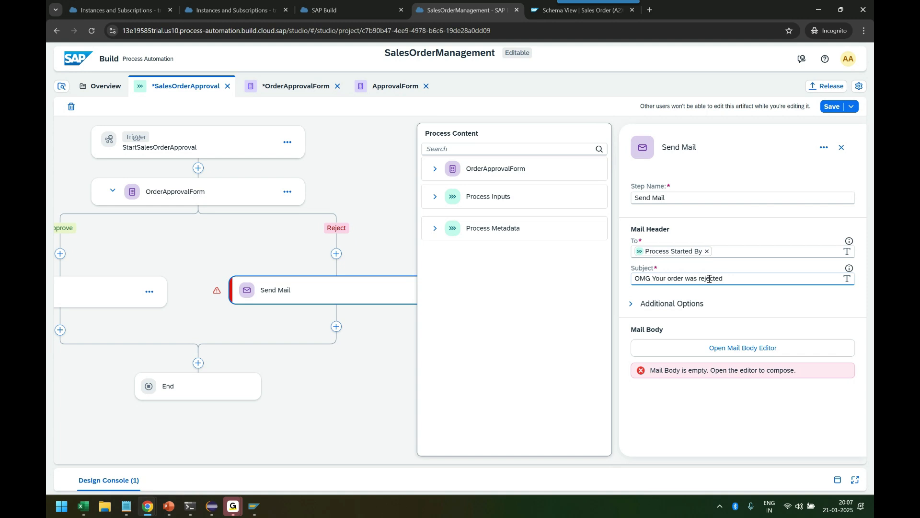
text(, Check the de)
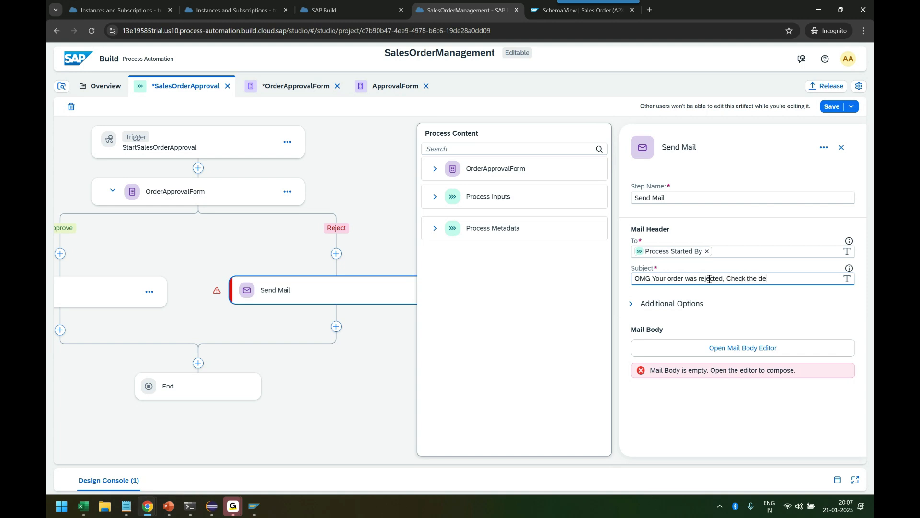
text(tails)
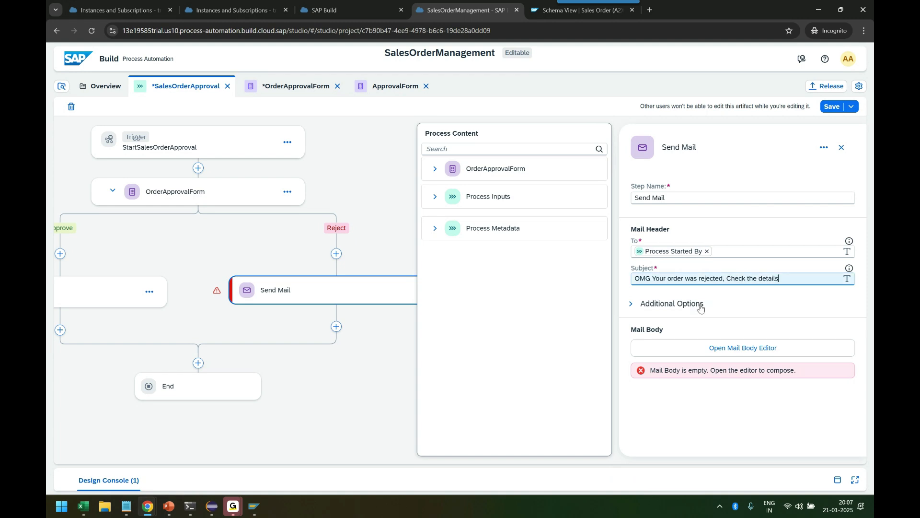
click(672, 304)
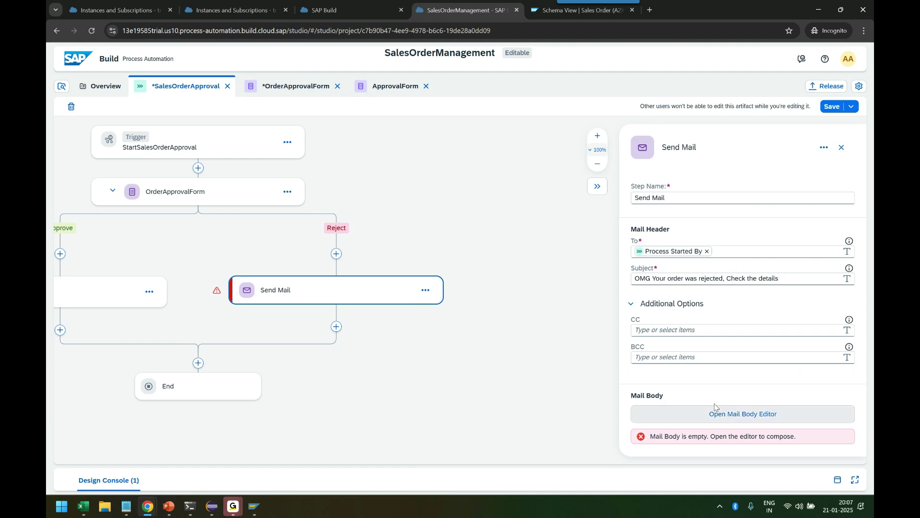
- Begin the mail body 'Hey Sales Representative, our order request for #' followed by the salesOrder number
click(742, 413)
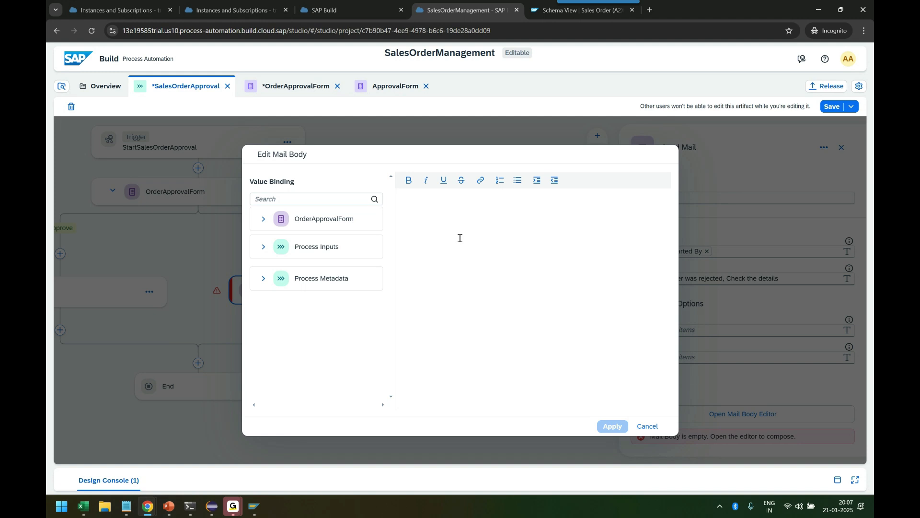
text(Hey Sales)
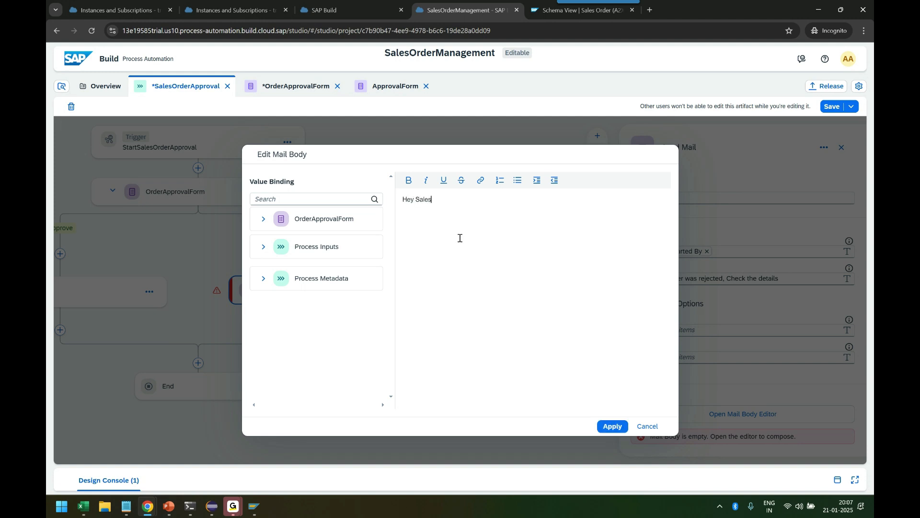
text(Repres)
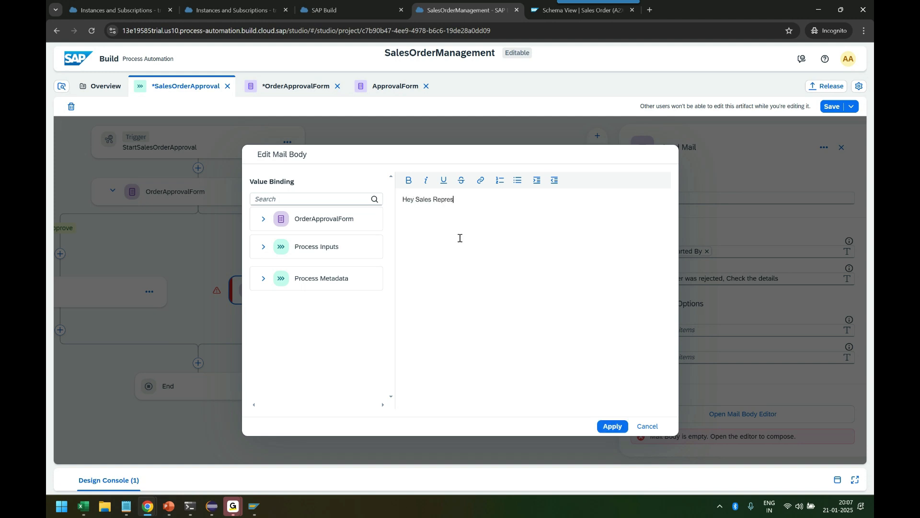
text(entative,)
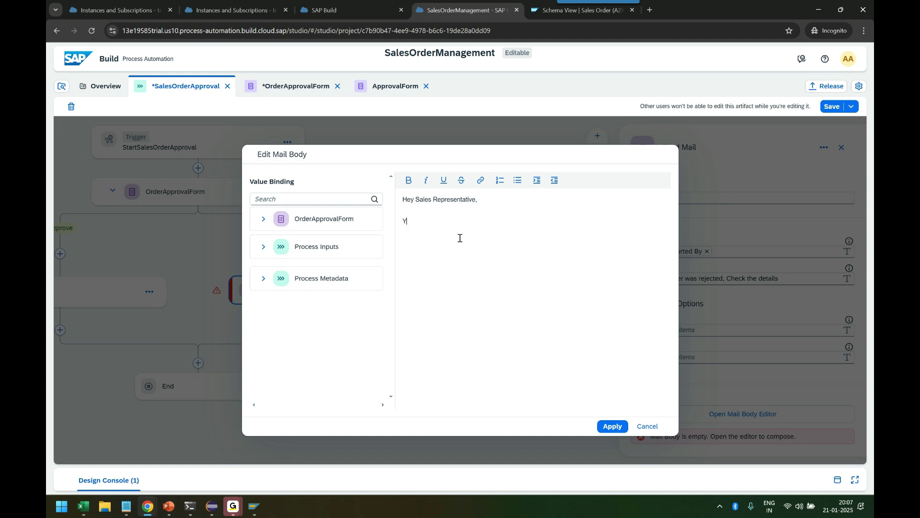
text(our order)
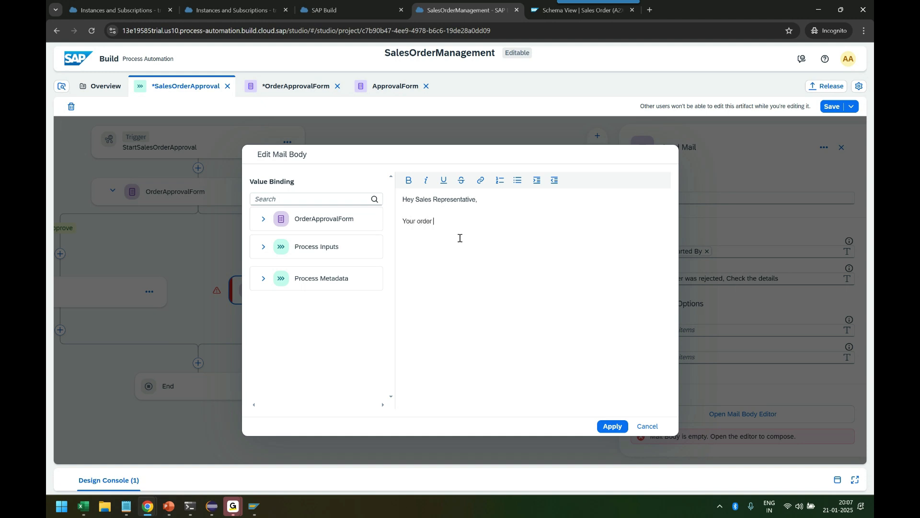
text(request for)
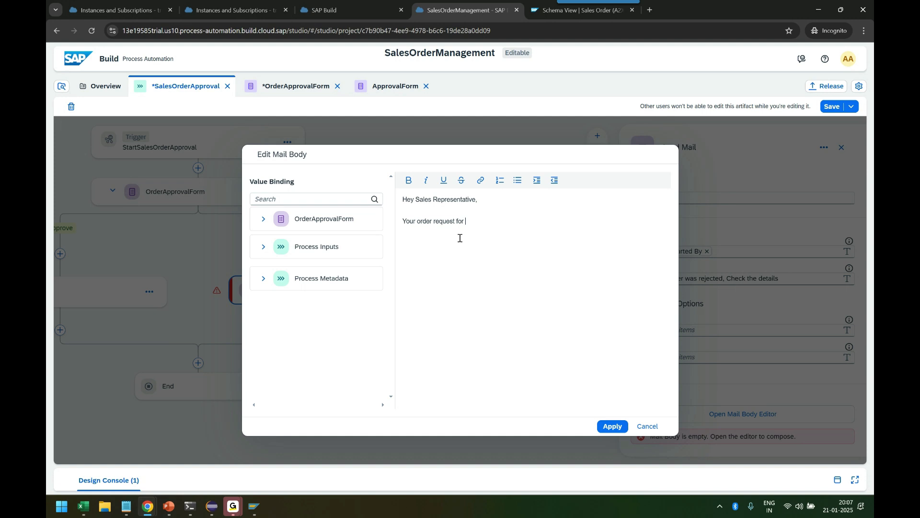
text(#)
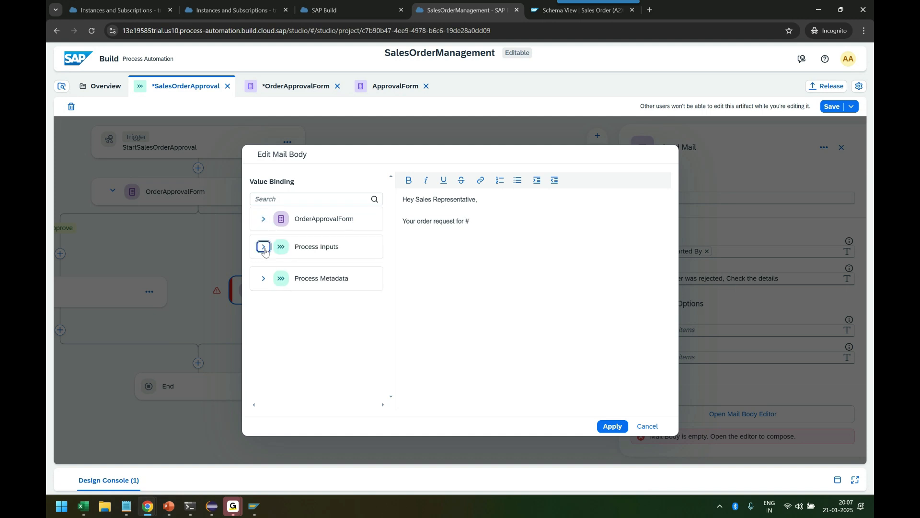
click(263, 247)
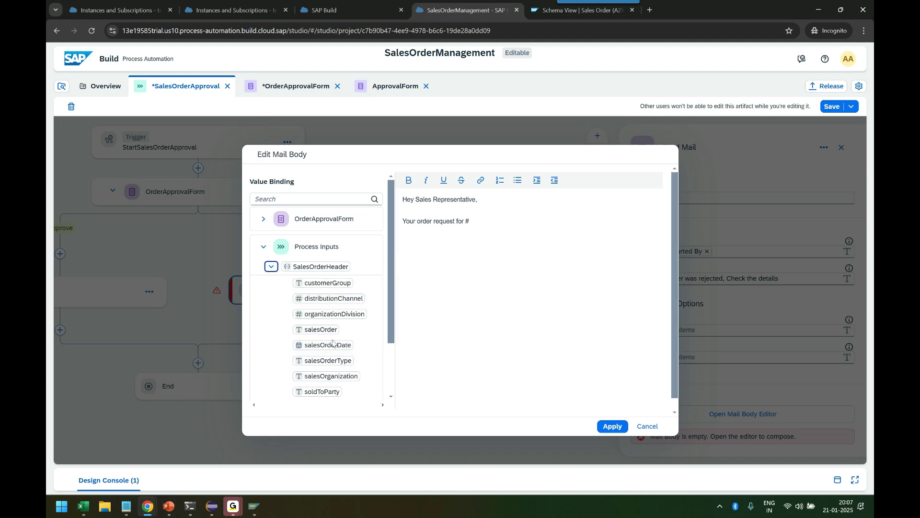
click(320, 329)
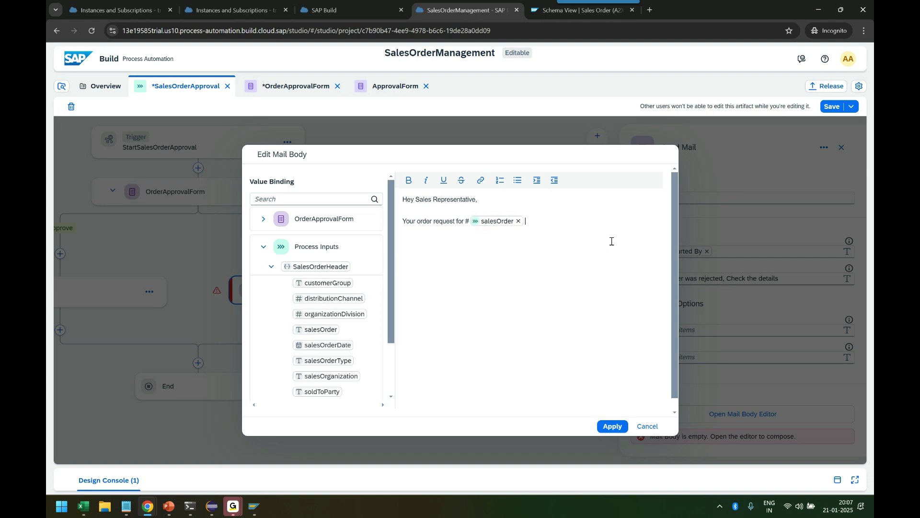
- Continue with 'was rejected by manager, Note:' followed by the approver's note from OrderApprovalForm
text(was rejected b)
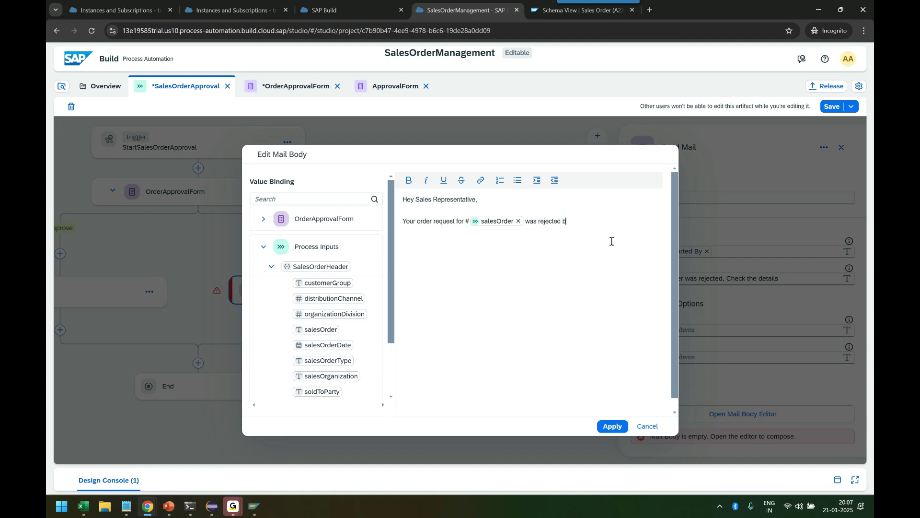
text(y manager)
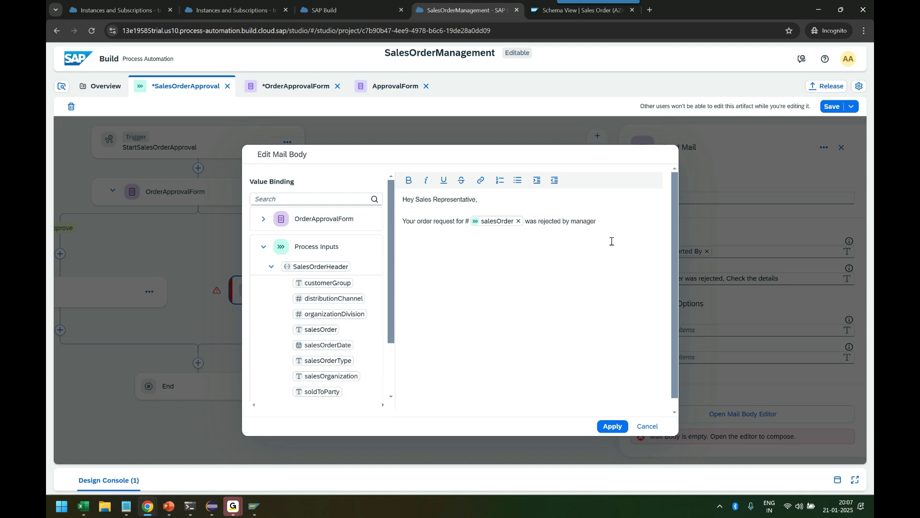
text(,)
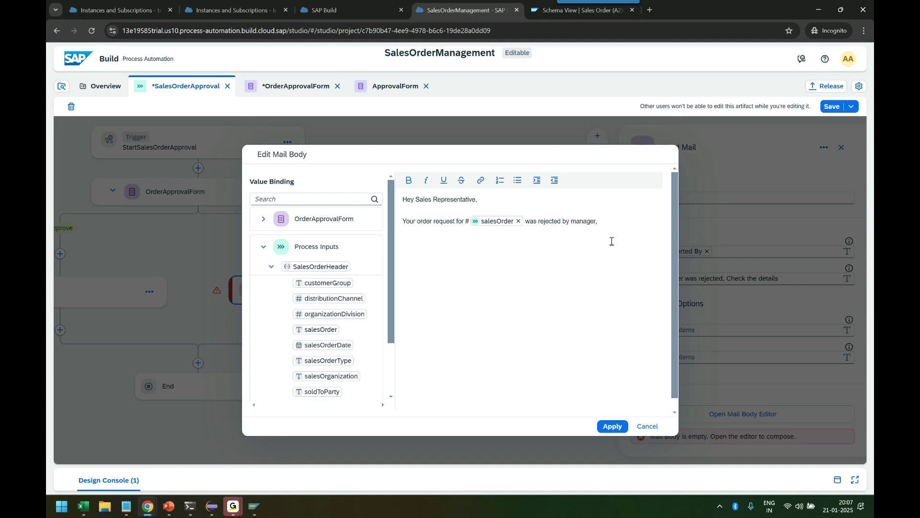
text(Note:)
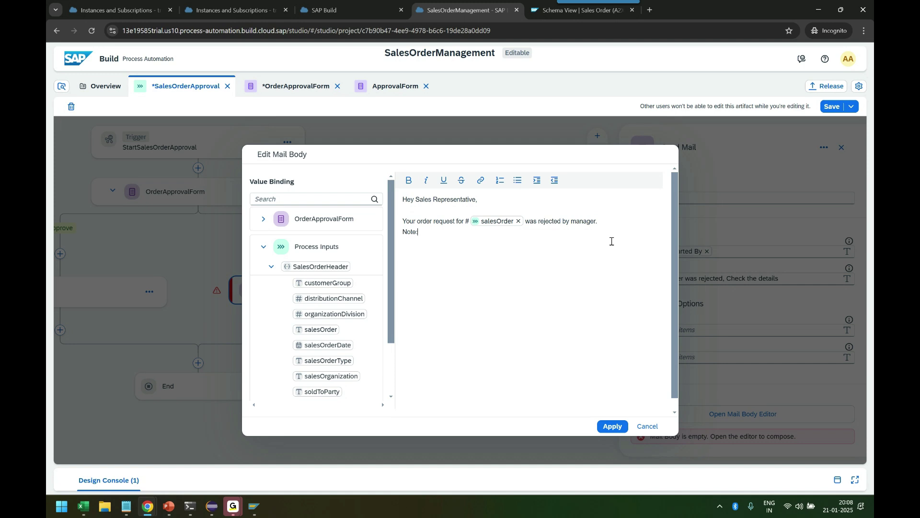
click(272, 266)
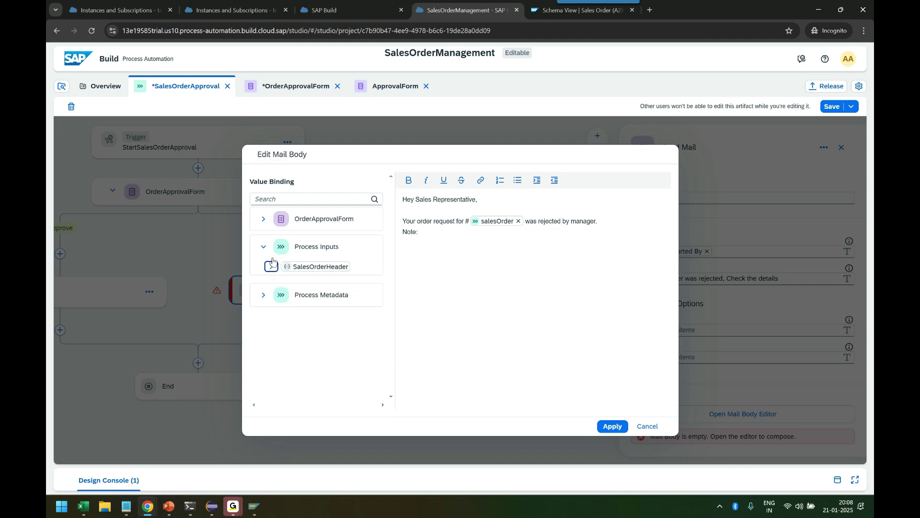
click(264, 219)
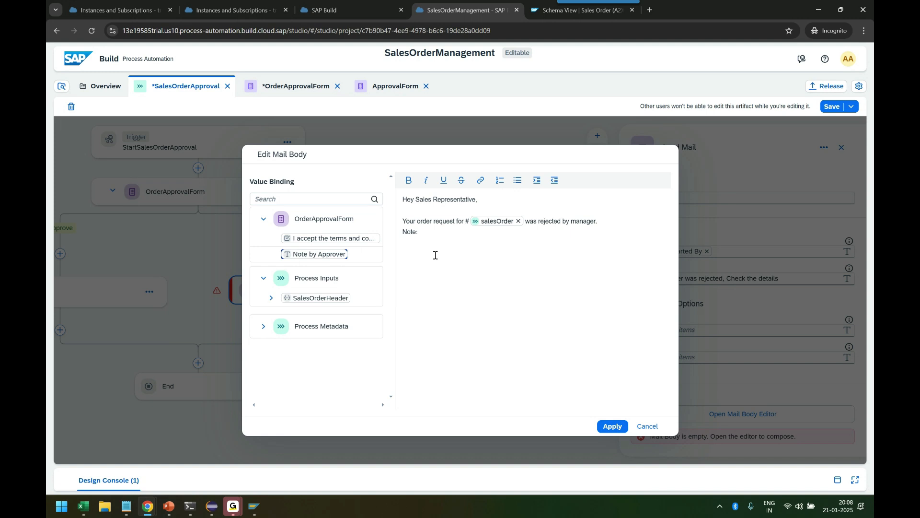
click(319, 254)
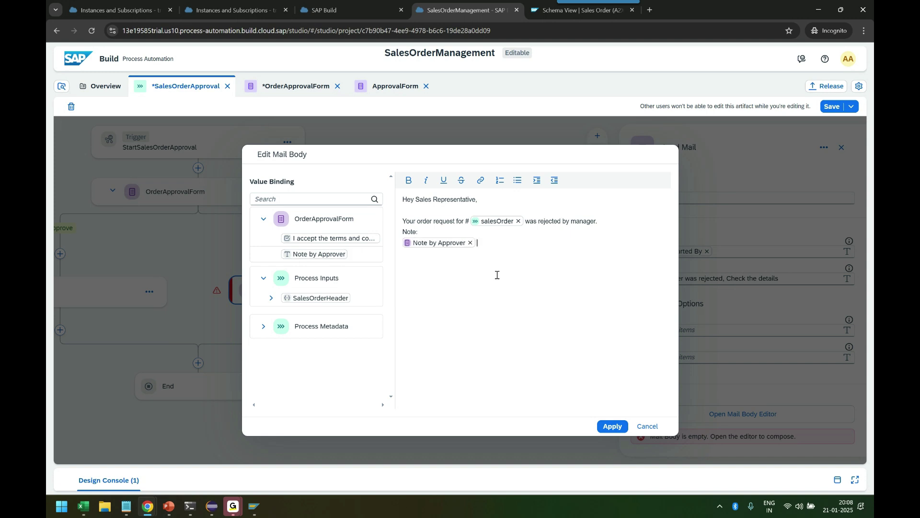
- Sign off with '---- Regards, SAP Build Process Team.' and apply the body to the step
text(----)
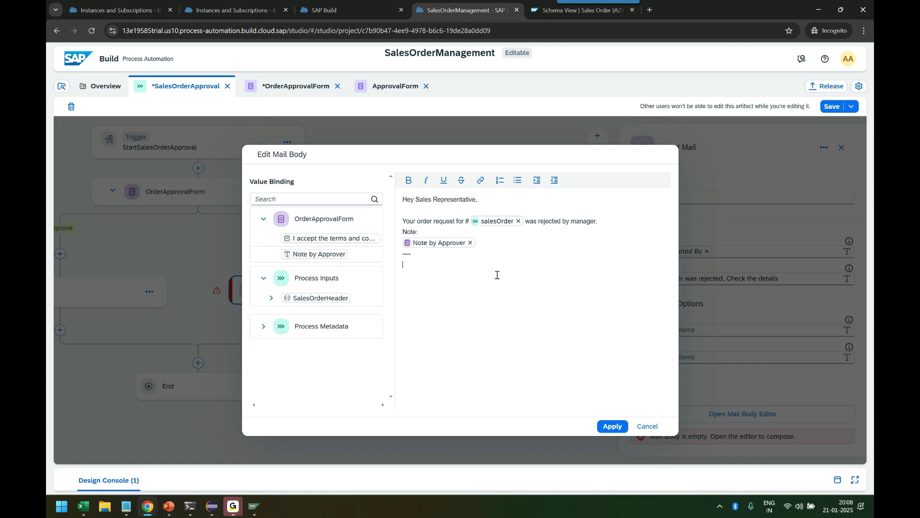
text(Regards)
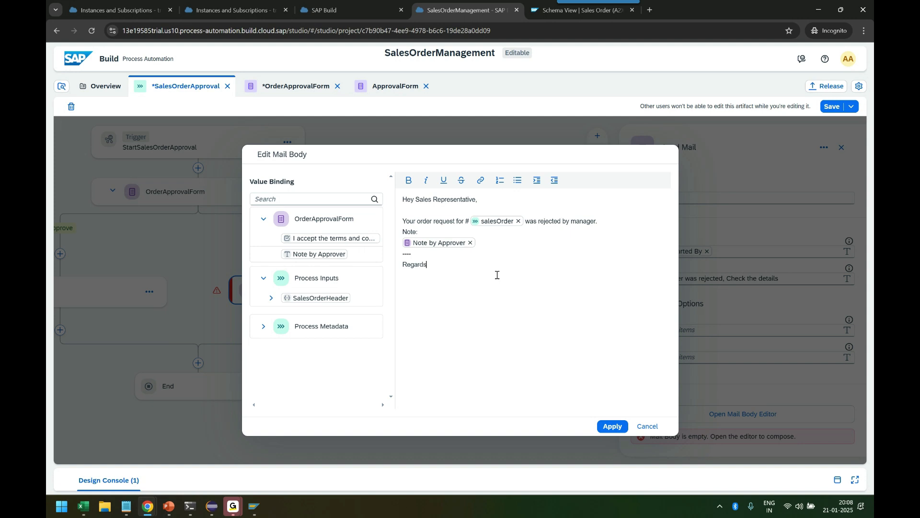
text(,)
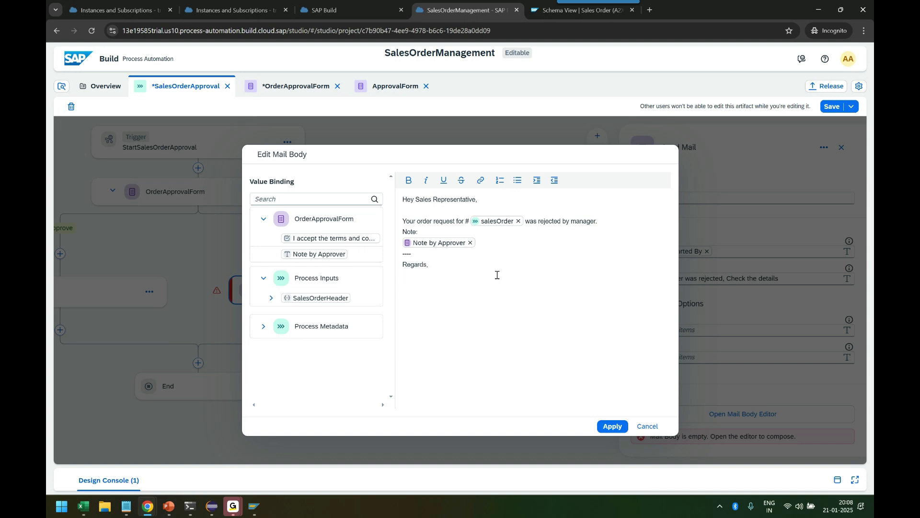
text(SAP Build Pr)
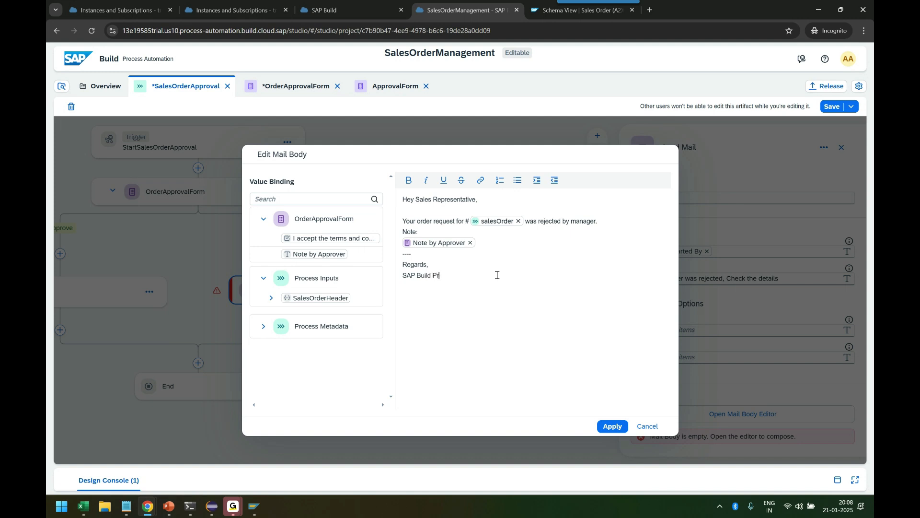
text(ocess Team.)
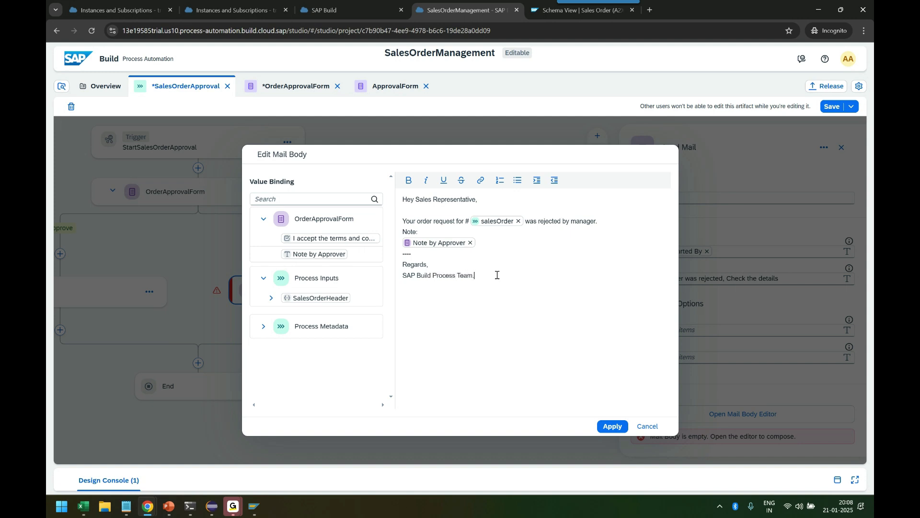
click(613, 426)
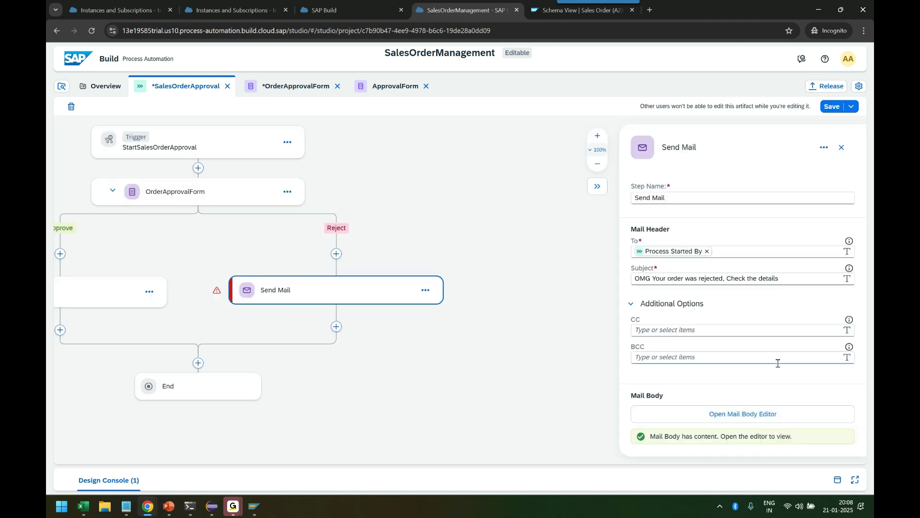
mouse_move(741, 387)
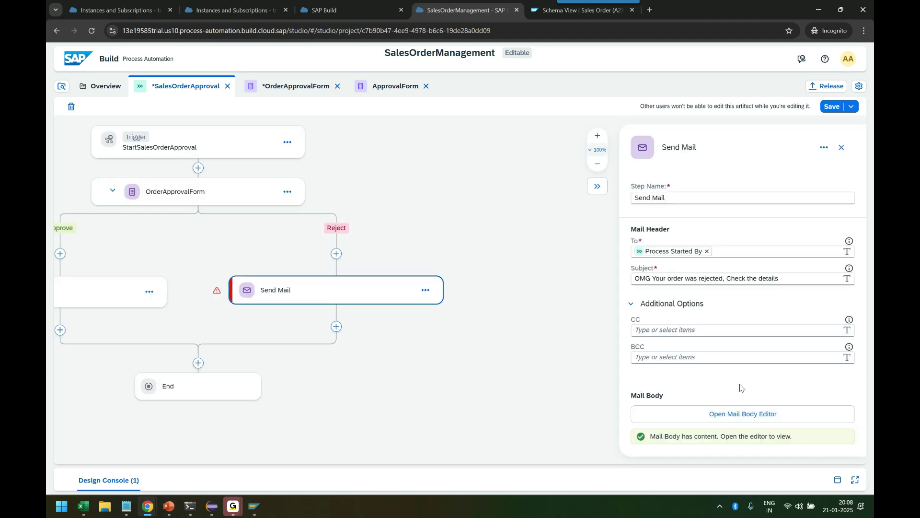
mouse_move(577, 361)
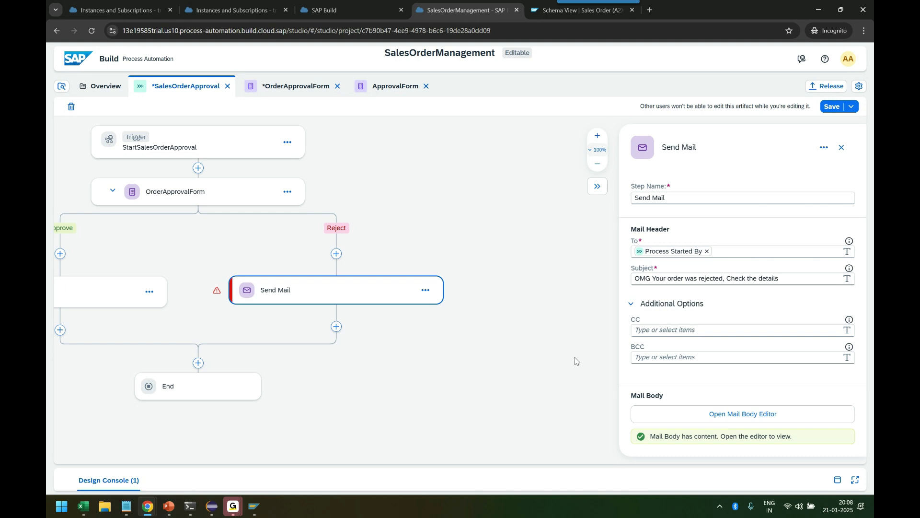
mouse_move(701, 342)
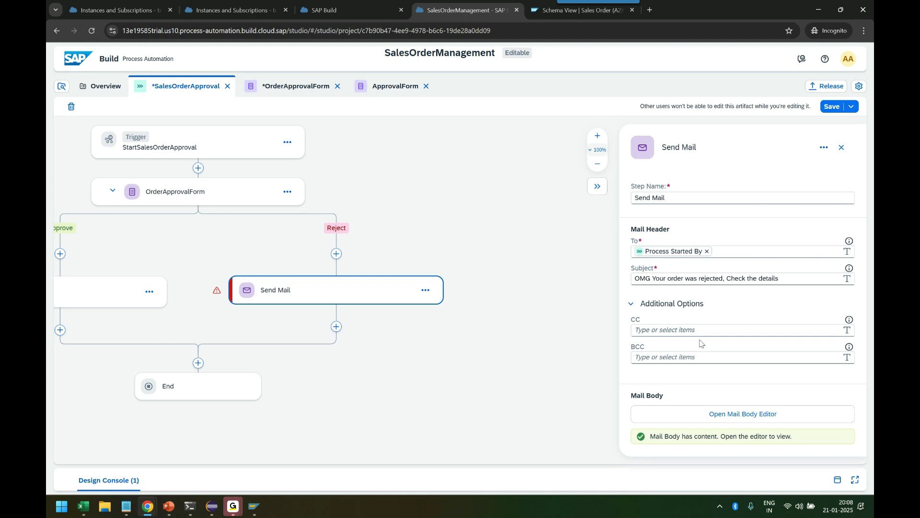
mouse_move(222, 295)
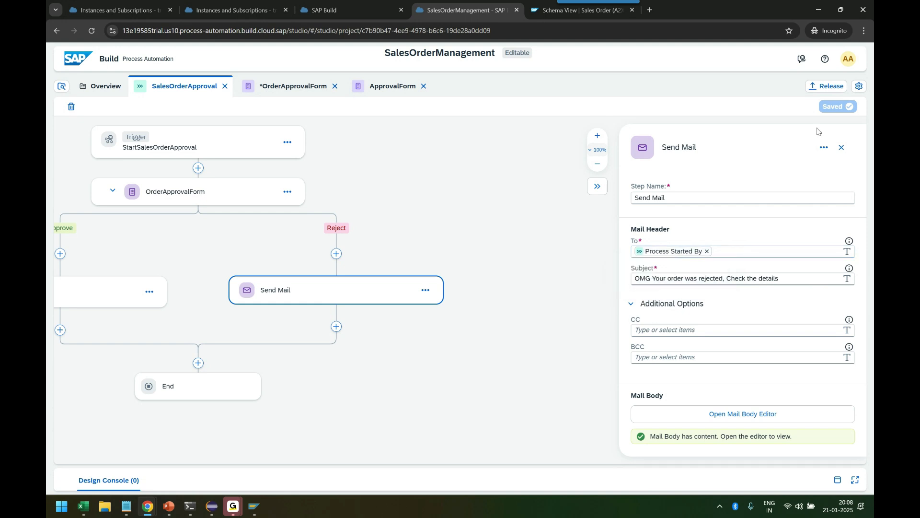
mouse_move(655, 502)
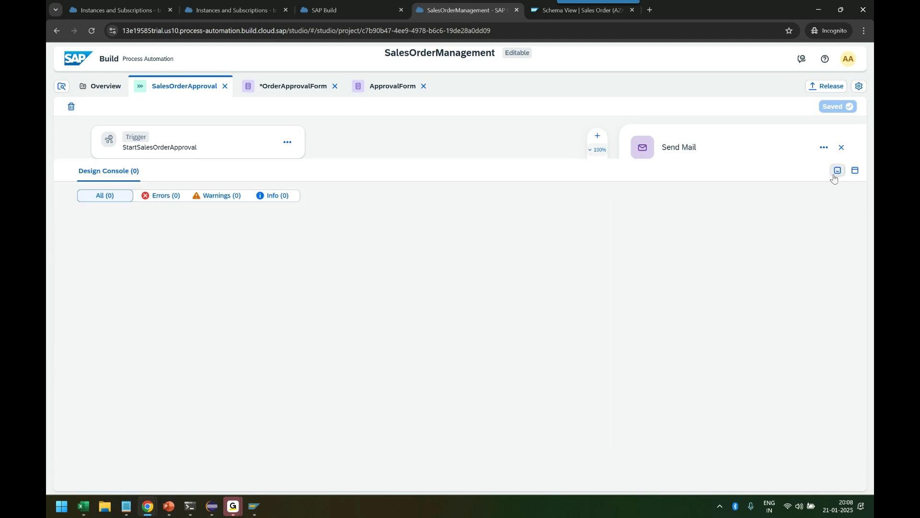
- Filter the Design Console to Errors, confirm none exist, and minimize the console
click(837, 170)
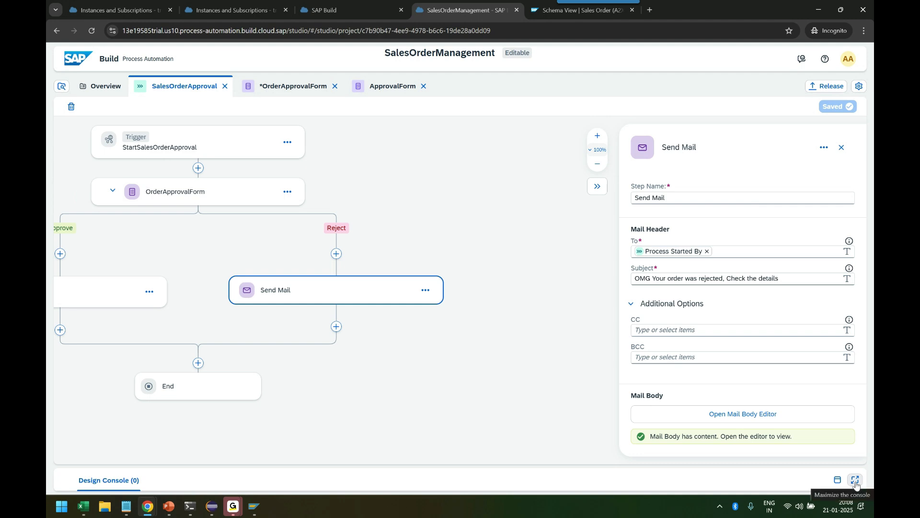
click(855, 479)
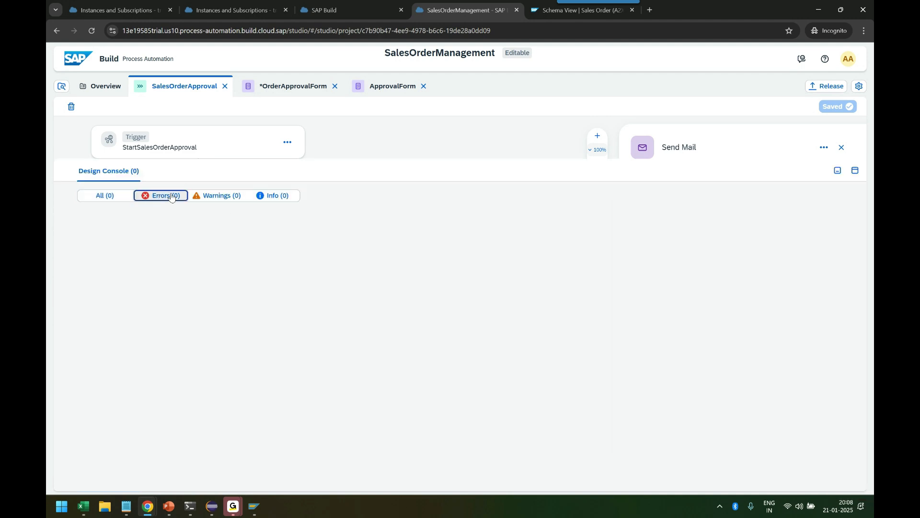
click(273, 195)
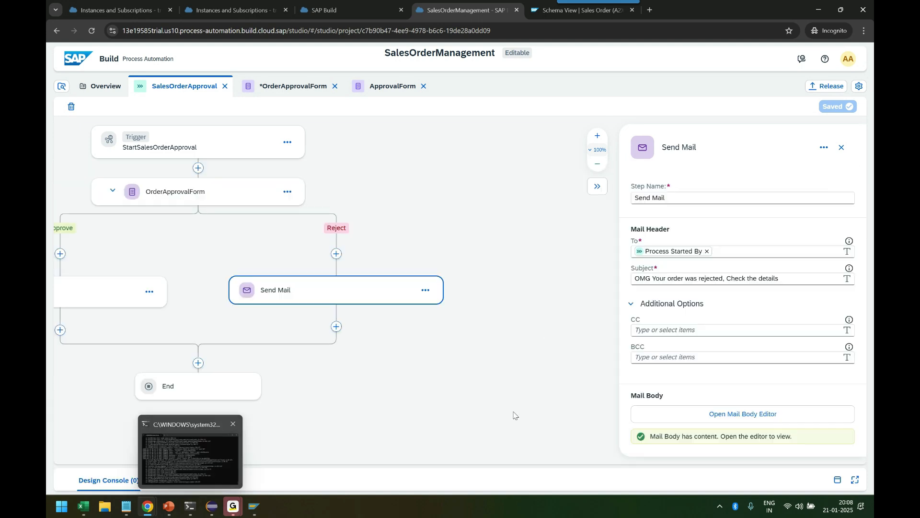
click(233, 423)
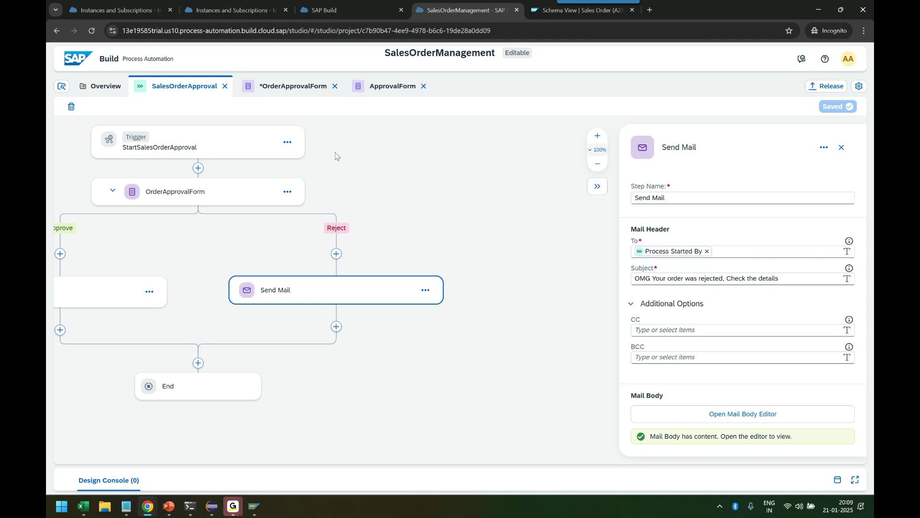
- Check the OrderApprovalForm shows Saved, then return to the SalesOrderApproval diagram
click(293, 86)
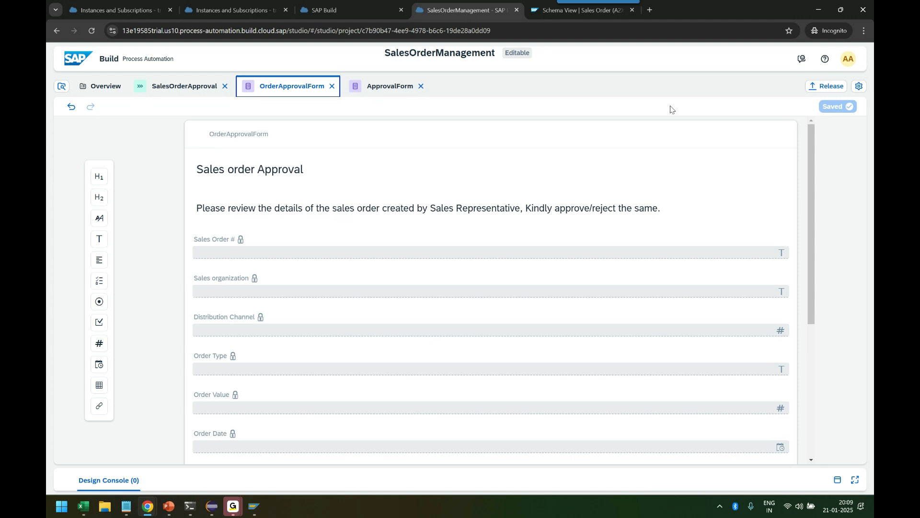
click(184, 86)
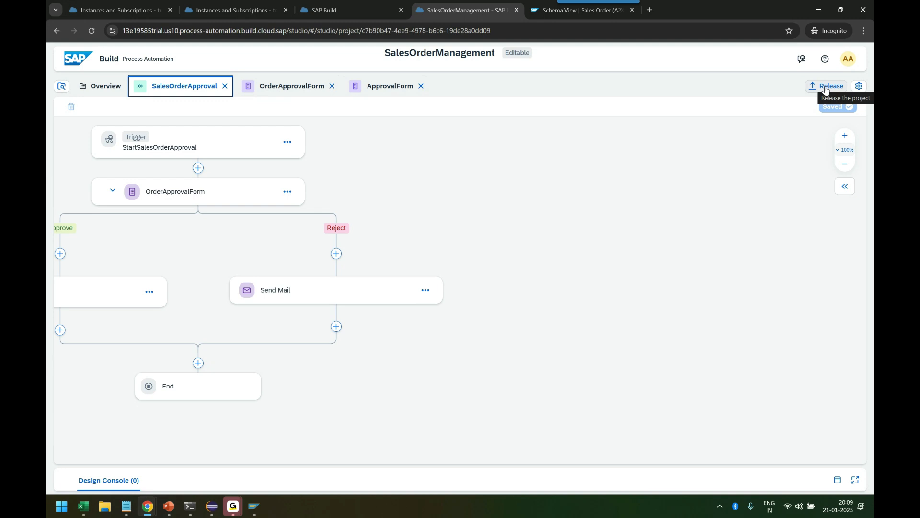
- Release version 1.0.0 with notes 'First version of Build Sales order Process'
click(826, 86)
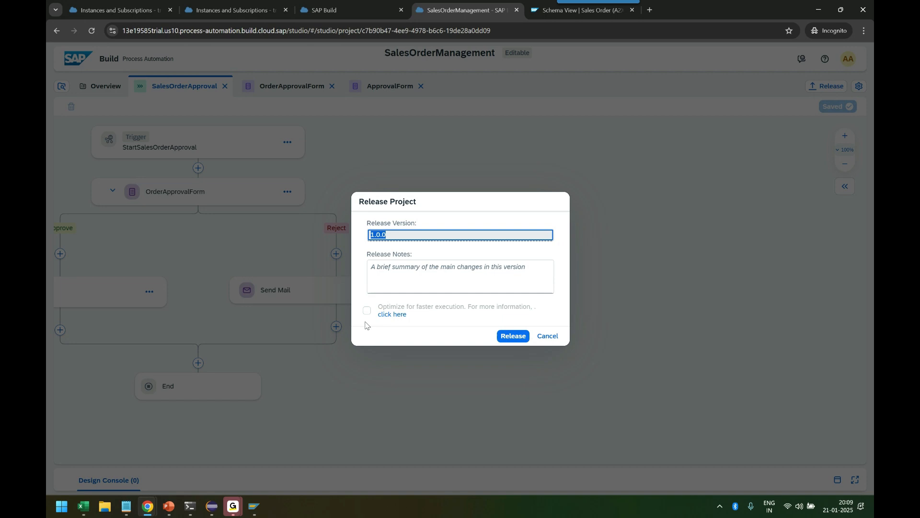
click(460, 276)
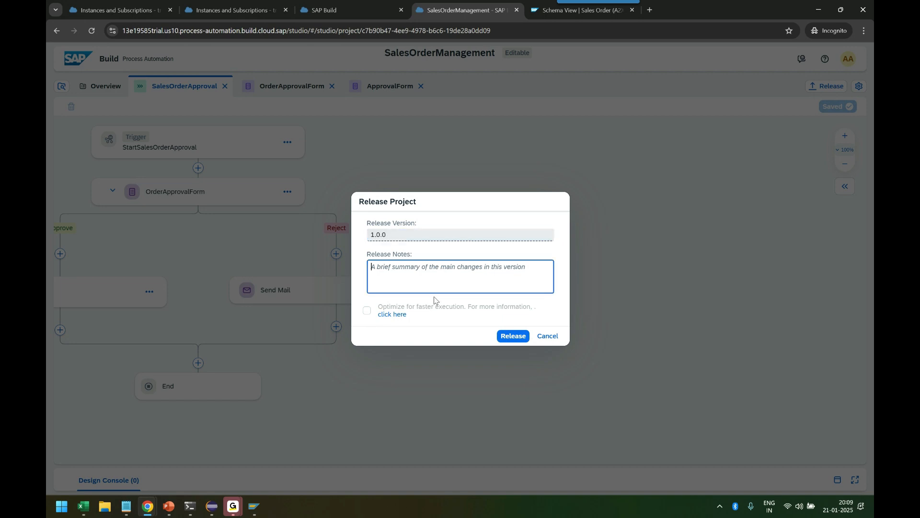
text(First version of Build Sales)
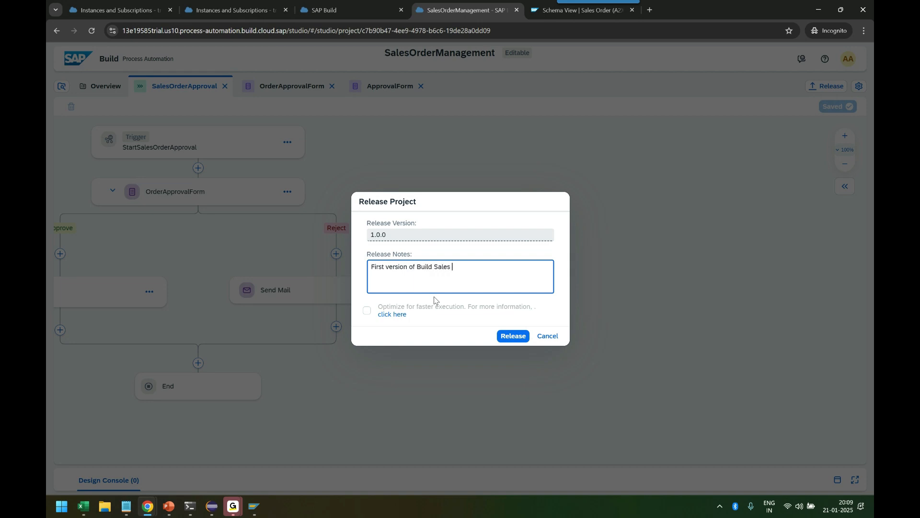
text(order Process)
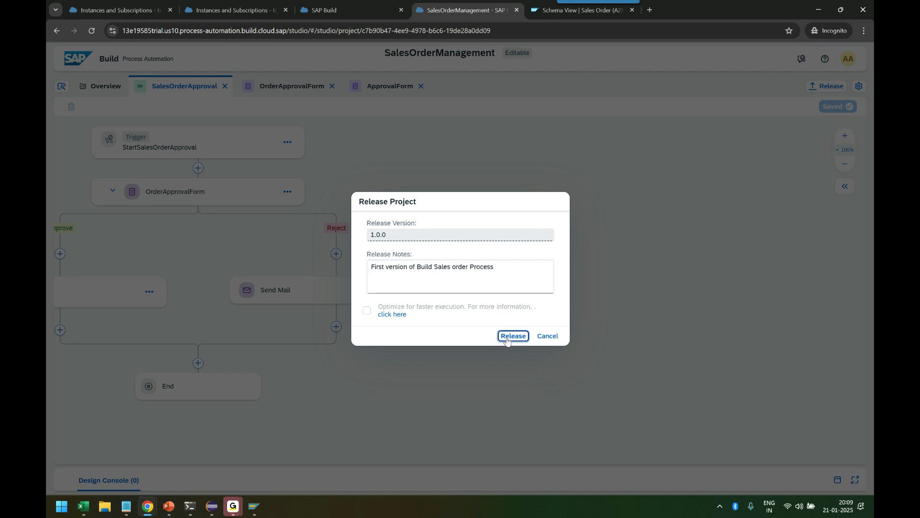
click(513, 336)
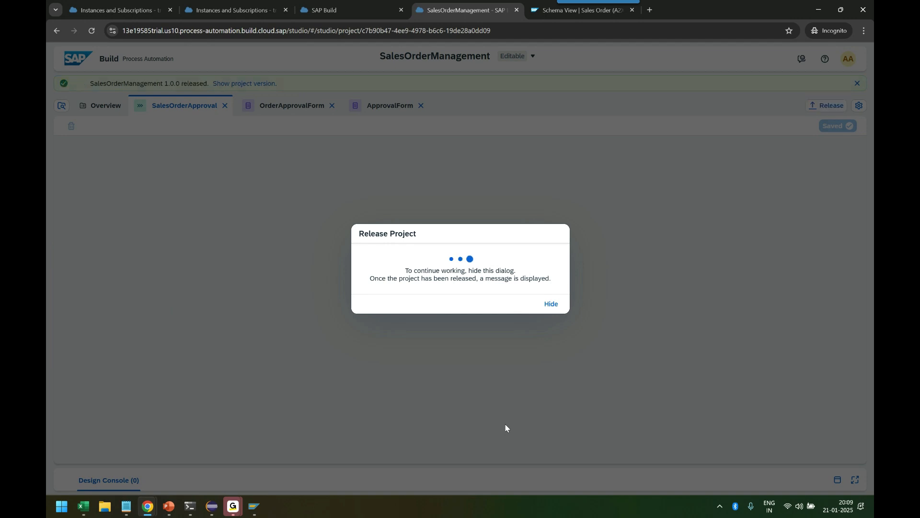
- Hide the release progress dialog and go to the SalesOrderManagement project overview
click(551, 304)
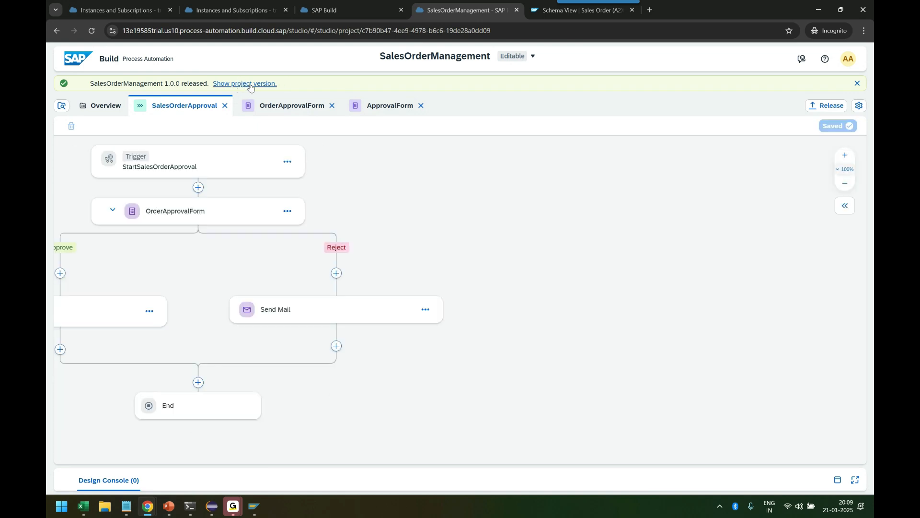
mouse_move(395, 433)
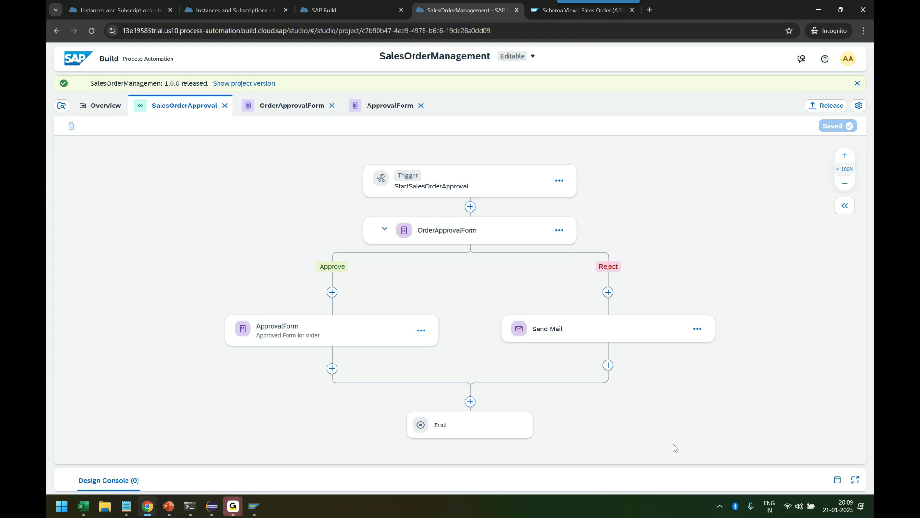
mouse_move(668, 439)
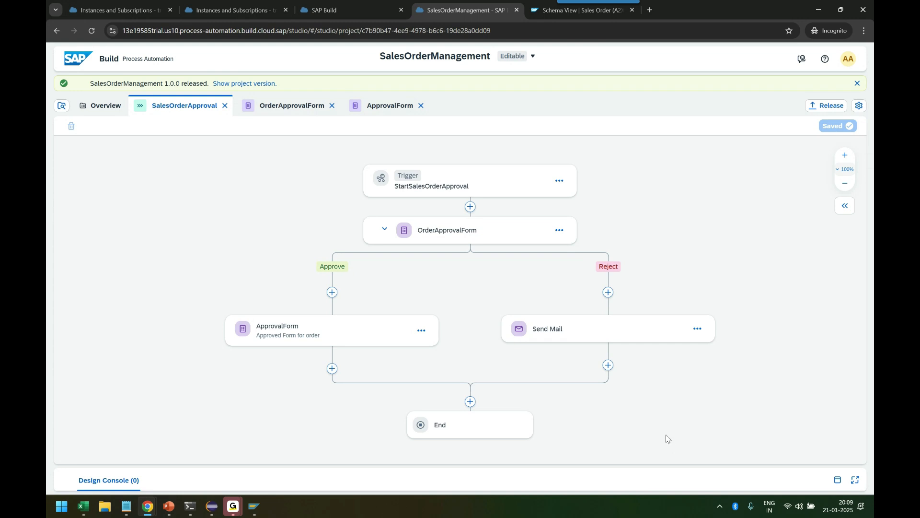
mouse_move(835, 109)
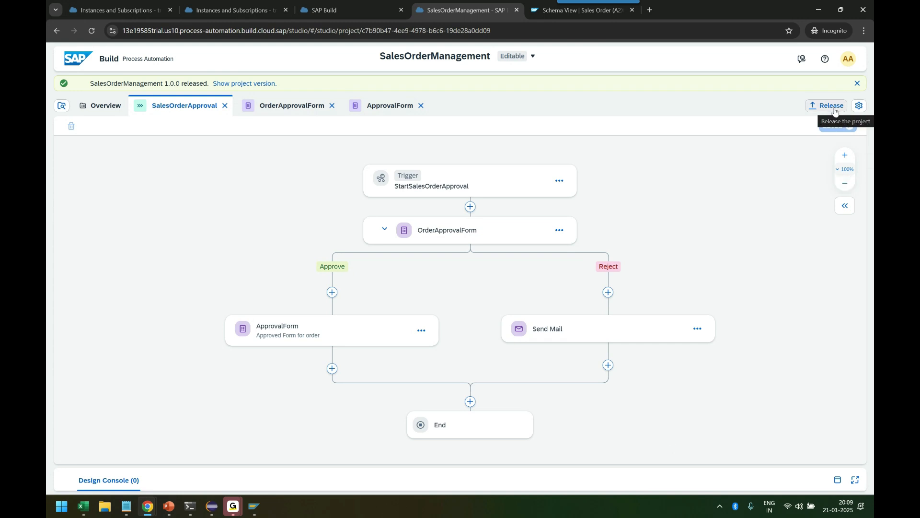
click(99, 105)
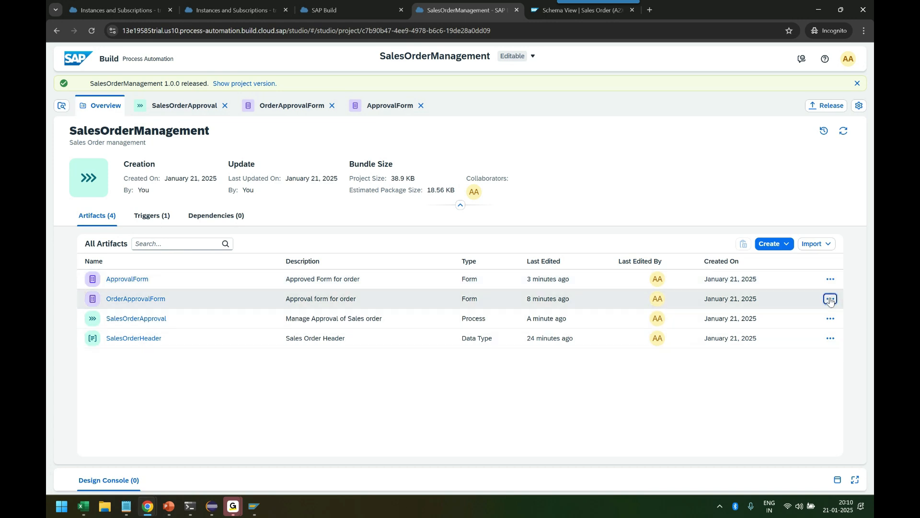
- Inspect the StartSalesOrderApproval trigger and the empty dependencies list, then return to Artifacts
click(831, 298)
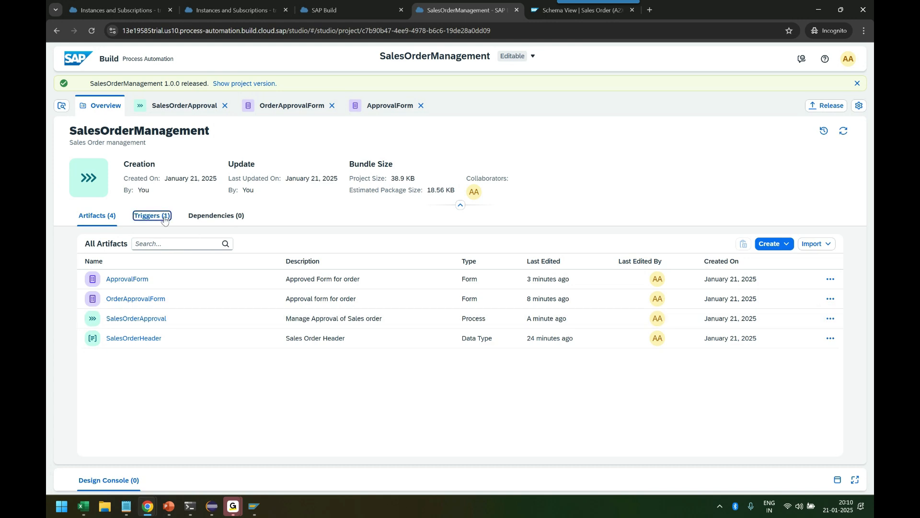
click(152, 215)
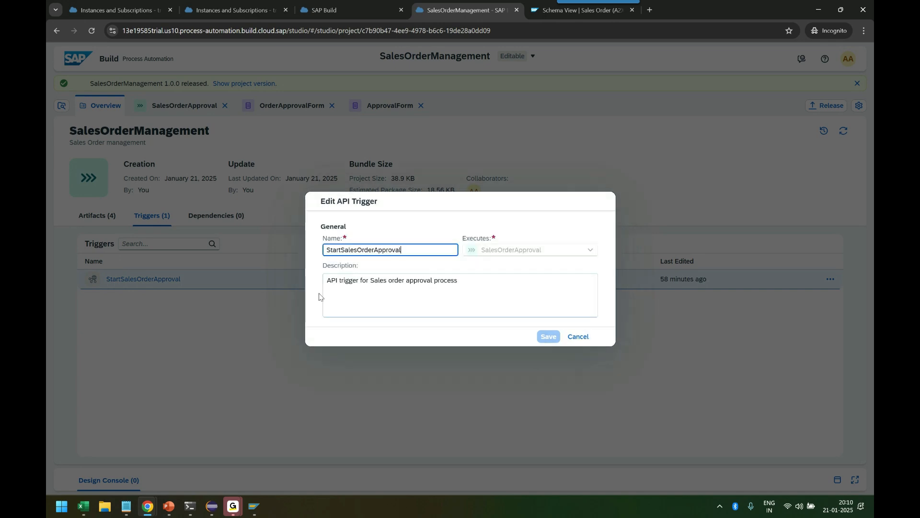
click(578, 336)
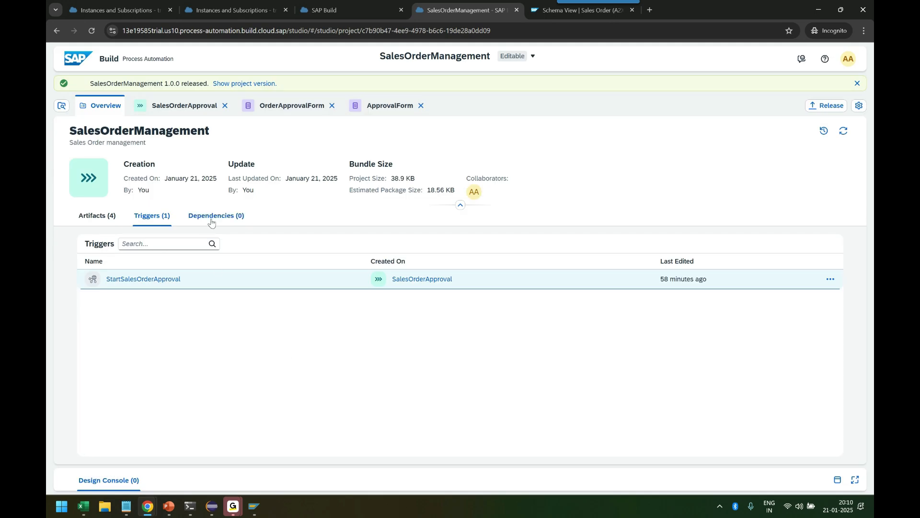
click(96, 215)
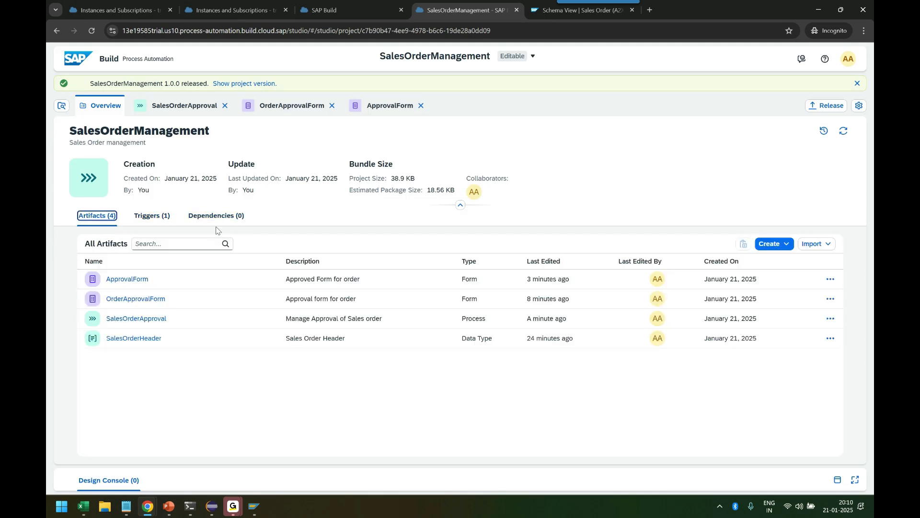
click(216, 215)
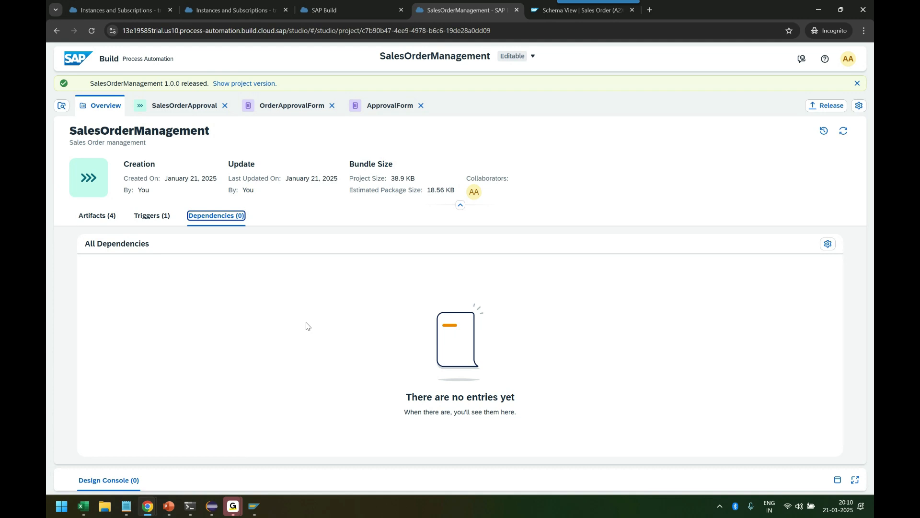
click(97, 216)
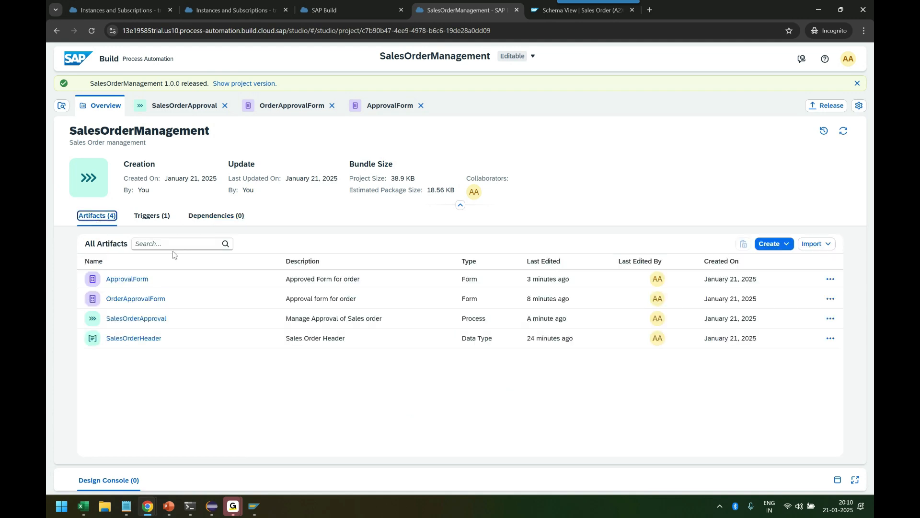
mouse_move(146, 215)
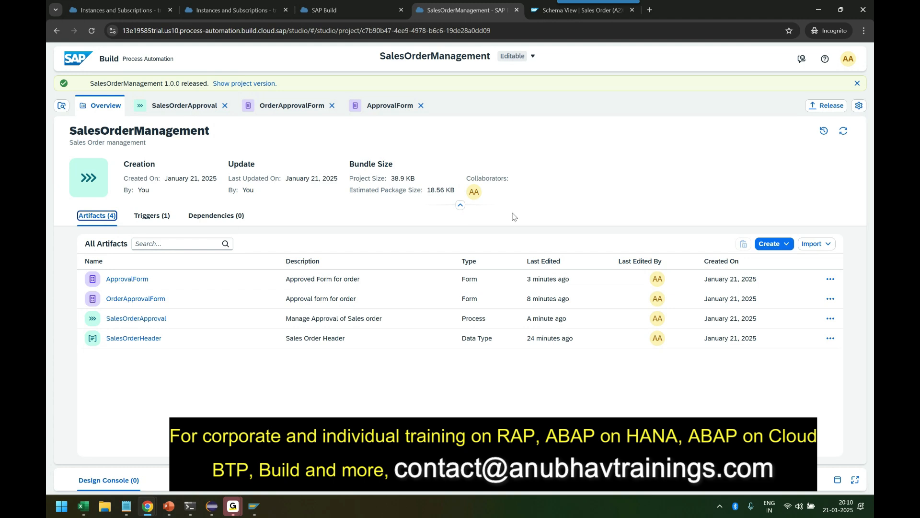
mouse_move(509, 215)
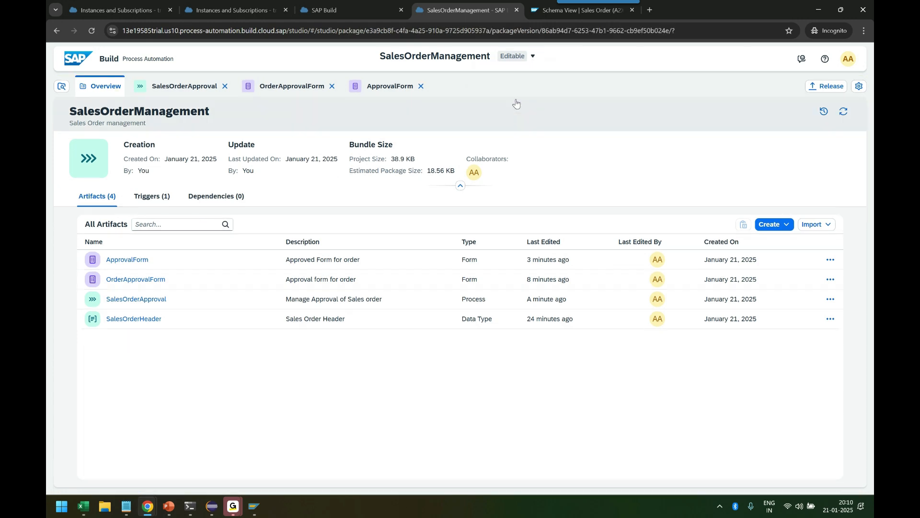
- View the released 1.0.0 version, then switch the version dropdown back to Editable
click(826, 86)
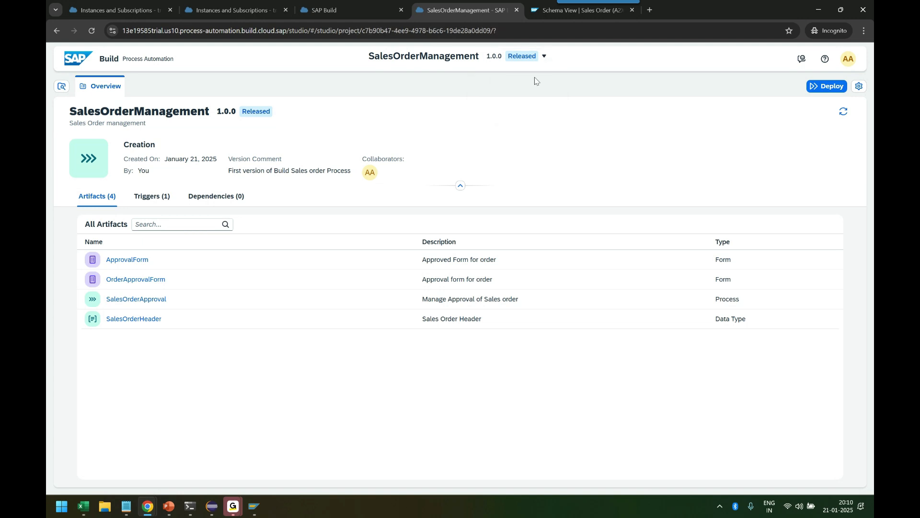
click(136, 299)
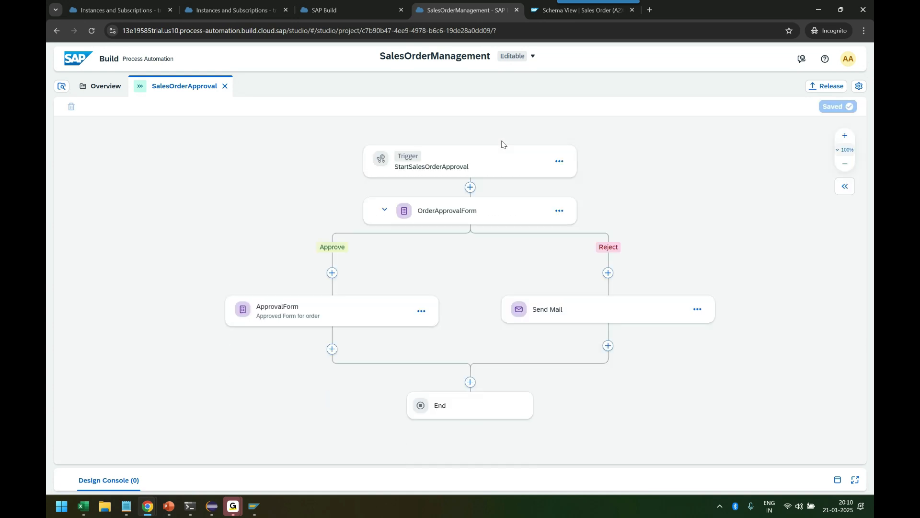
mouse_move(591, 256)
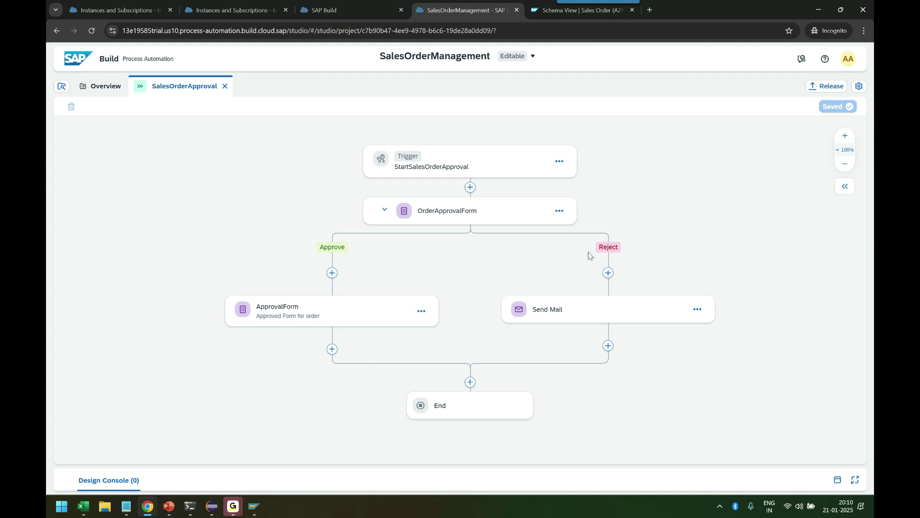
mouse_move(675, 401)
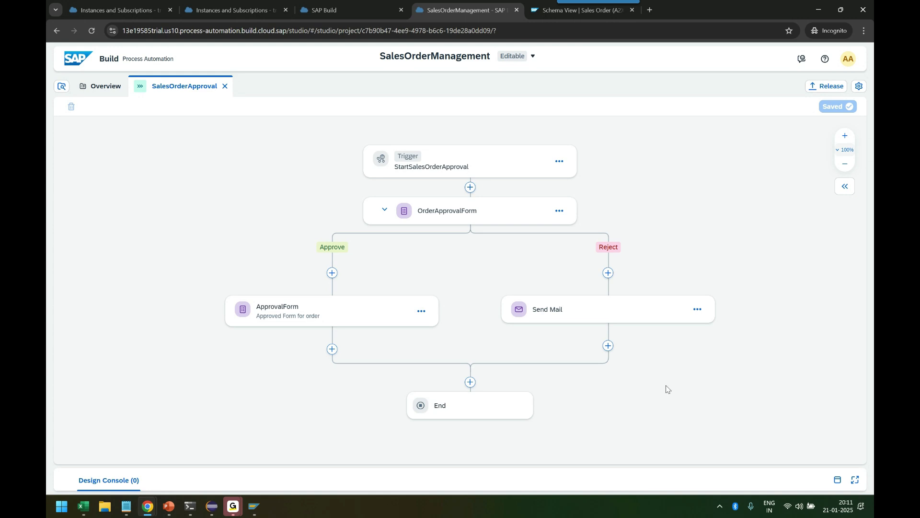
mouse_move(667, 386)
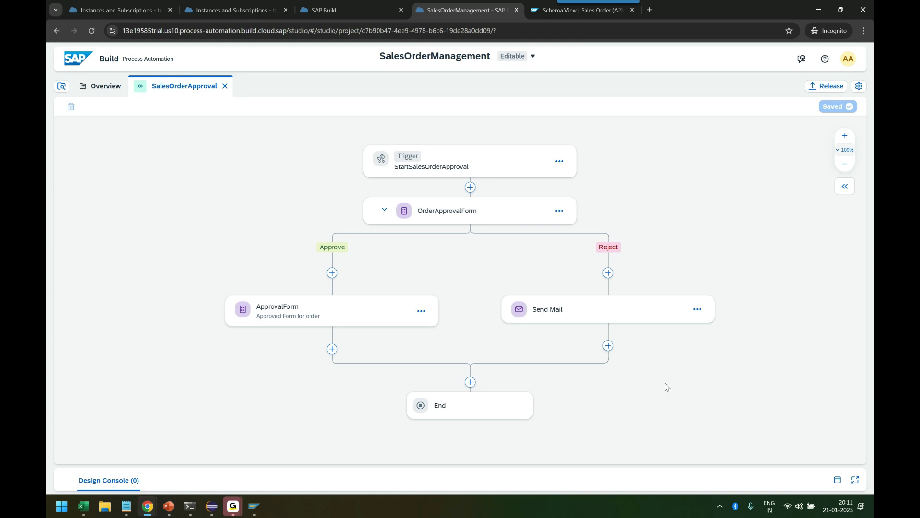
mouse_move(494, 289)
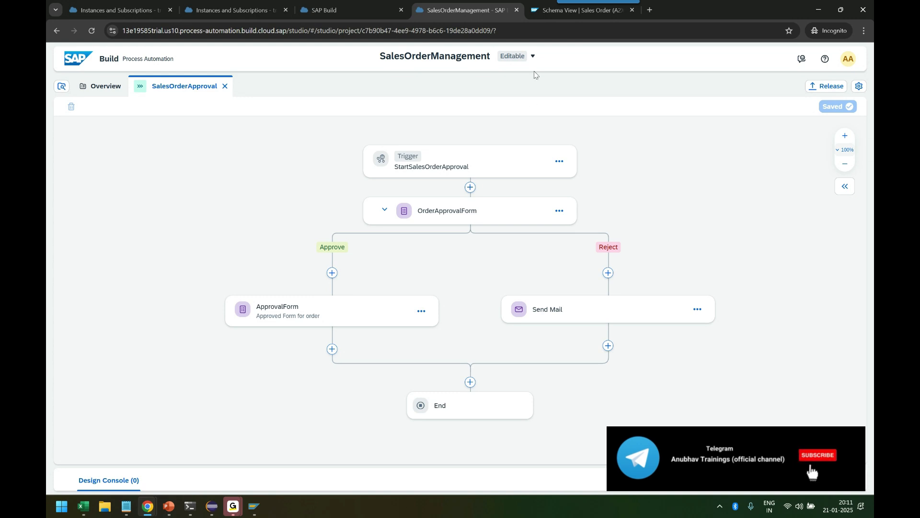
click(518, 56)
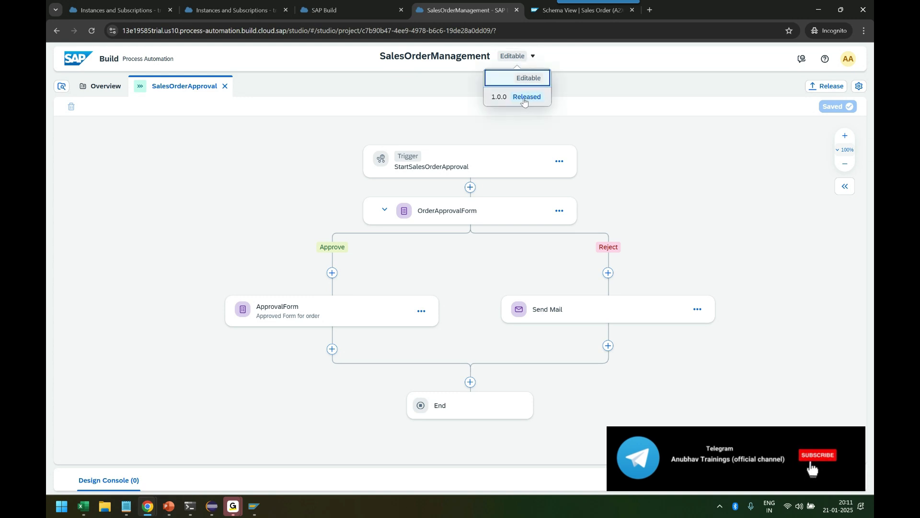
click(280, 185)
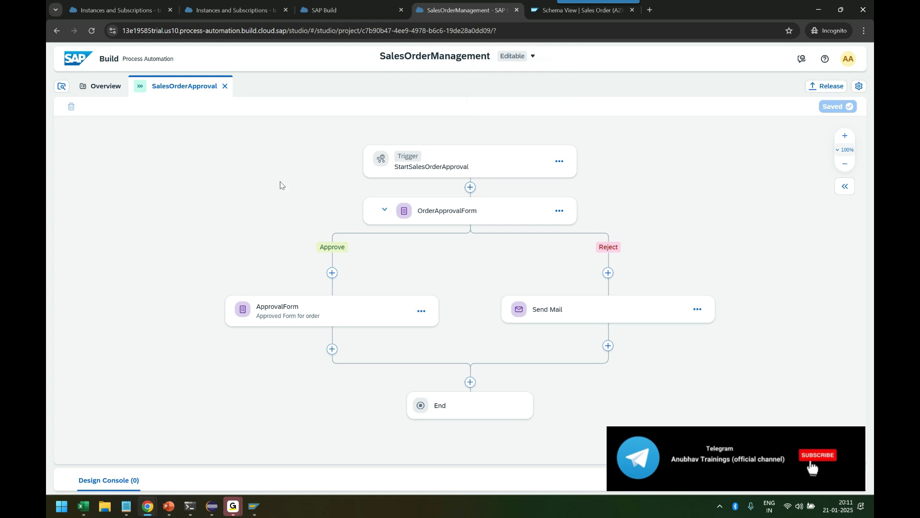
click(517, 56)
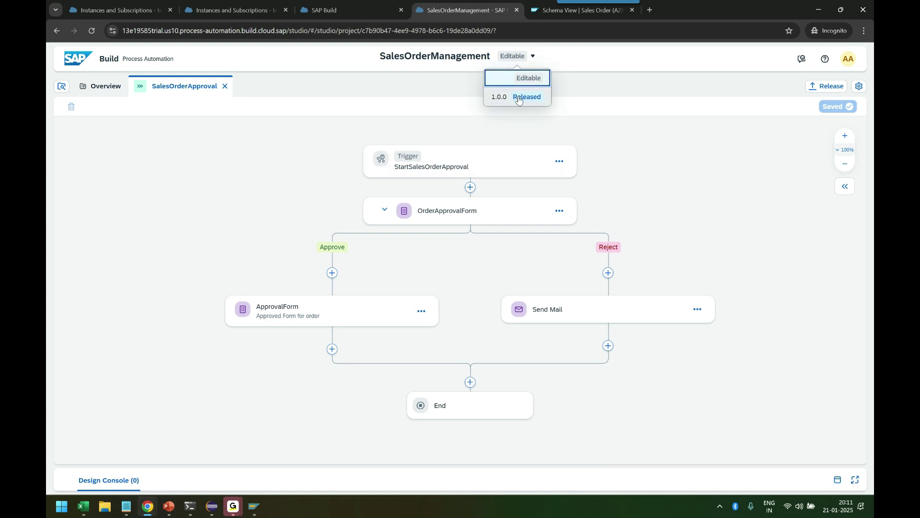
mouse_move(284, 169)
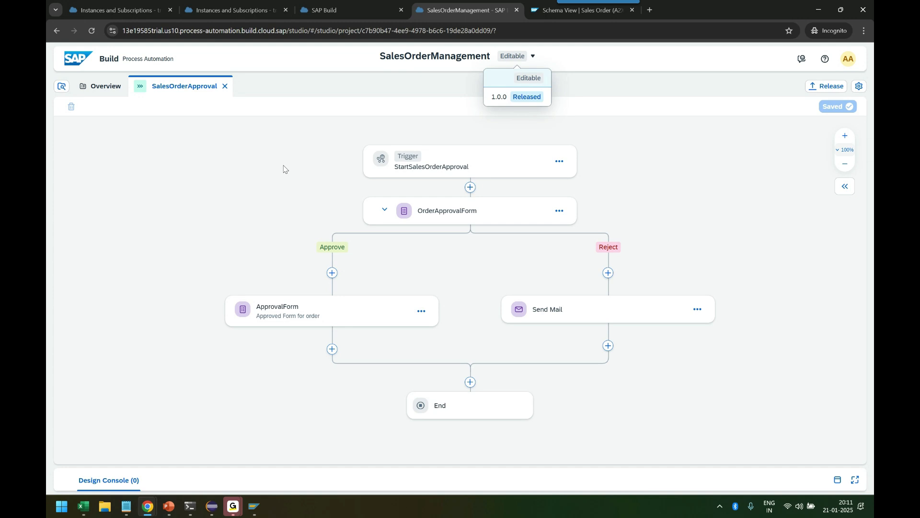
click(343, 206)
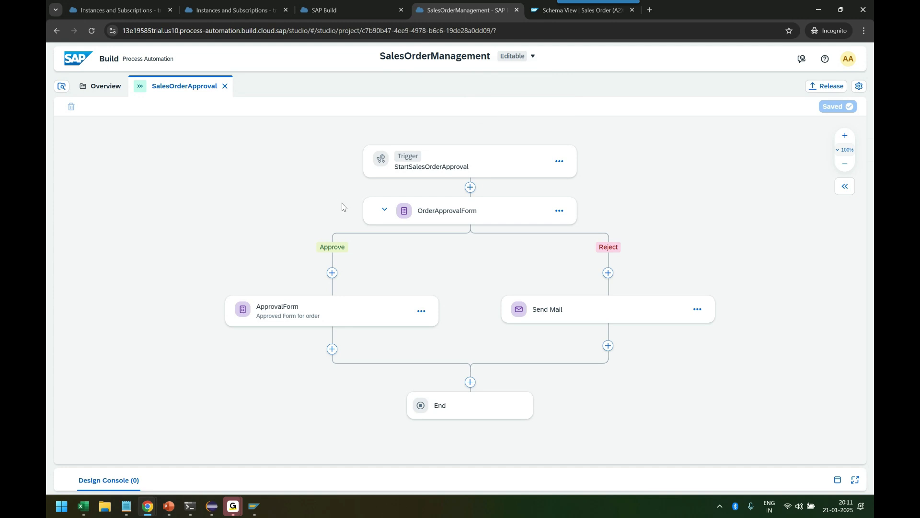
mouse_move(350, 205)
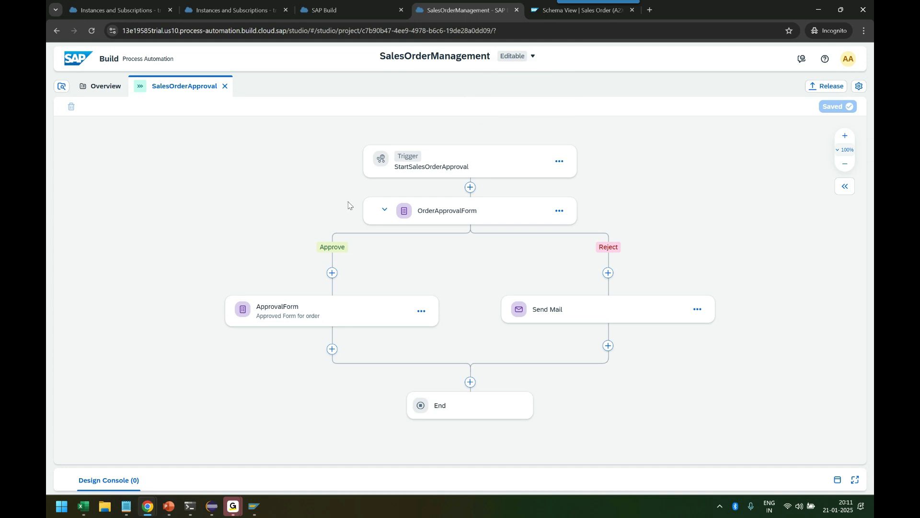
mouse_move(463, 478)
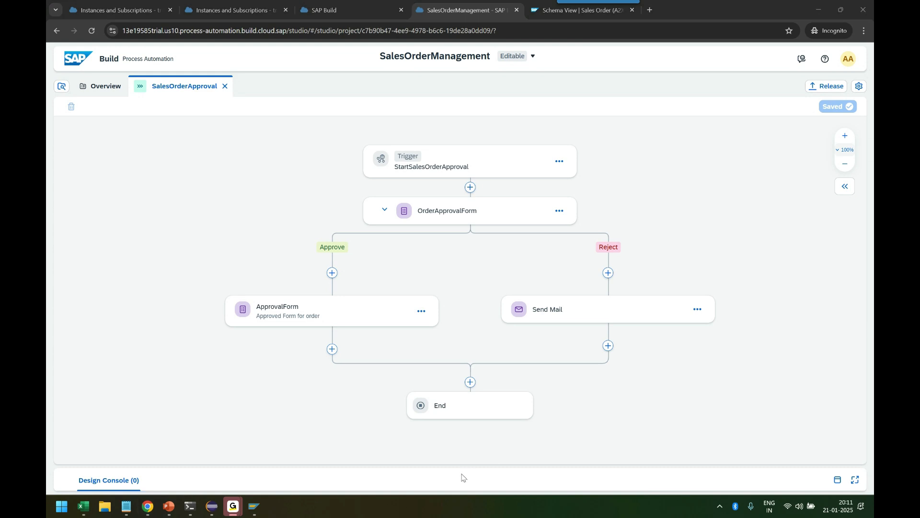
mouse_move(462, 461)
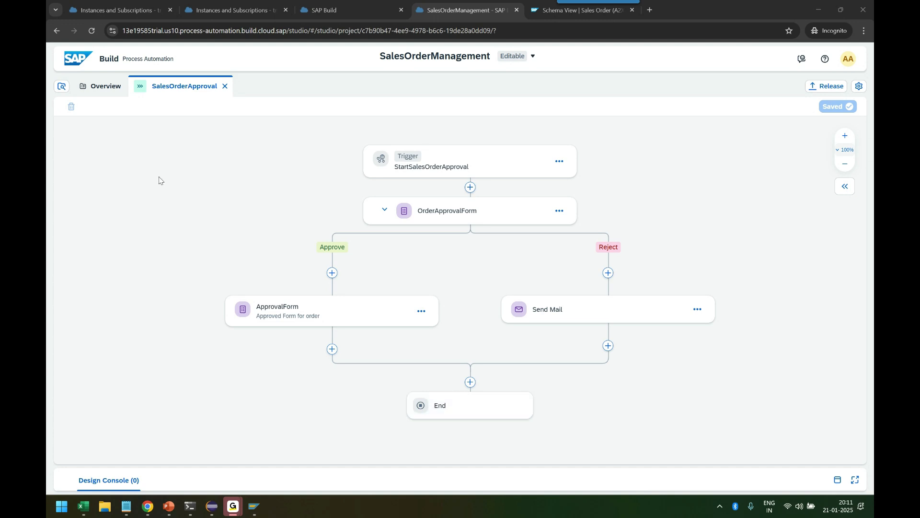
- Return to the project Overview listing the four artifacts
click(105, 86)
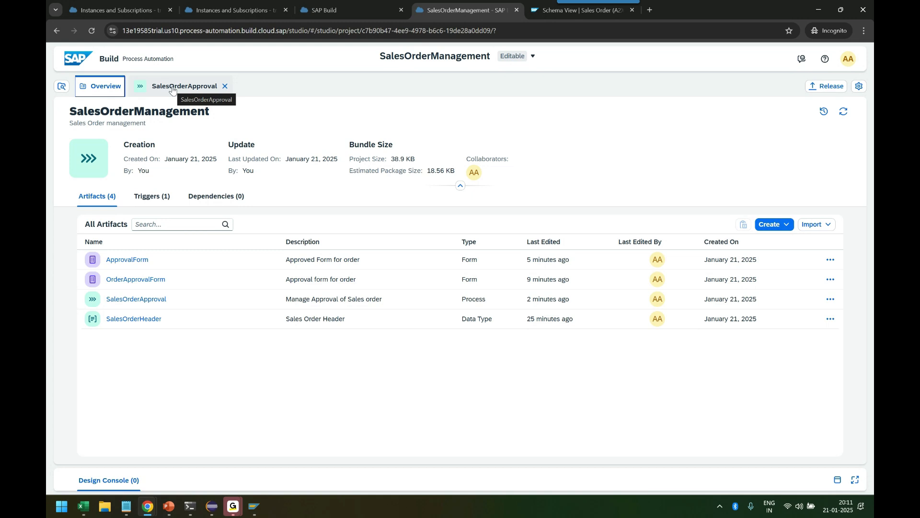
mouse_move(372, 217)
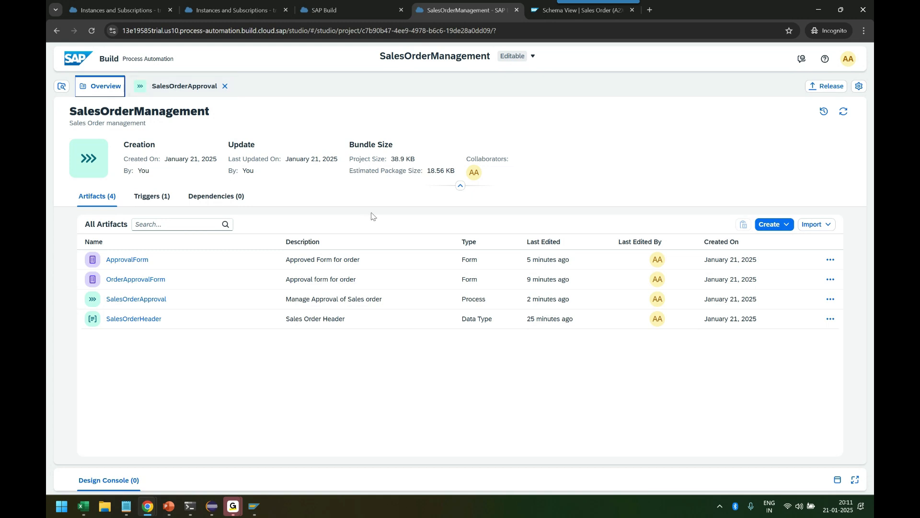
mouse_move(369, 214)
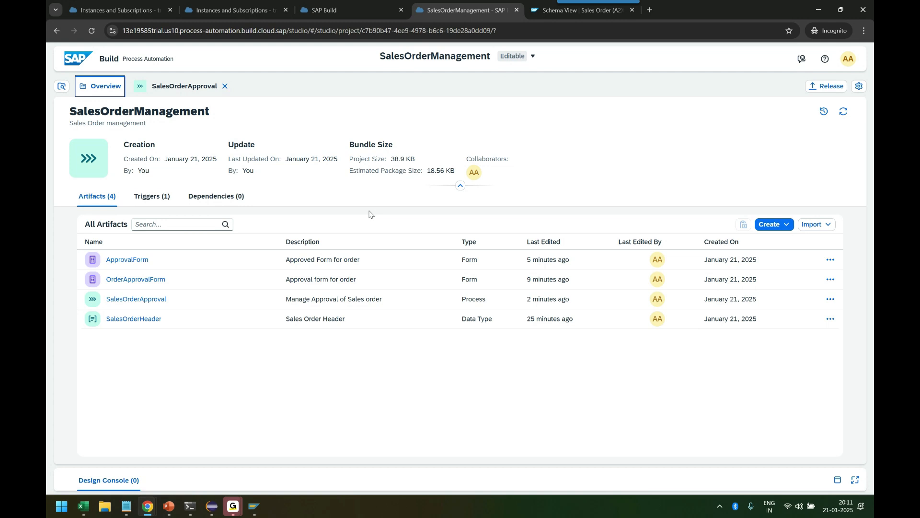
mouse_move(358, 211)
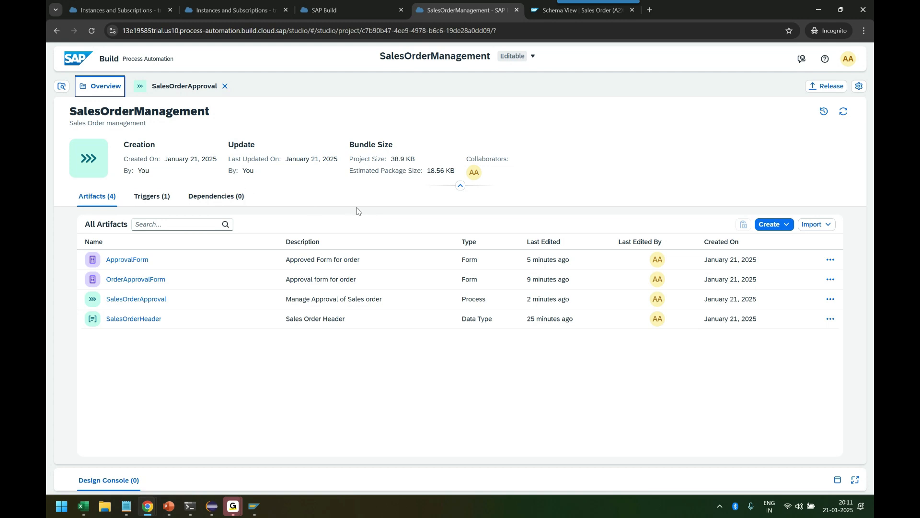
mouse_move(337, 212)
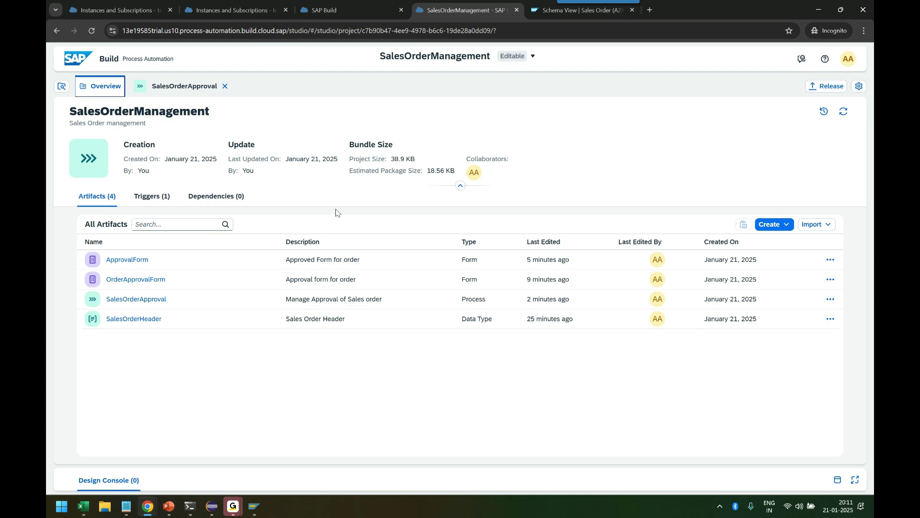
mouse_move(261, 340)
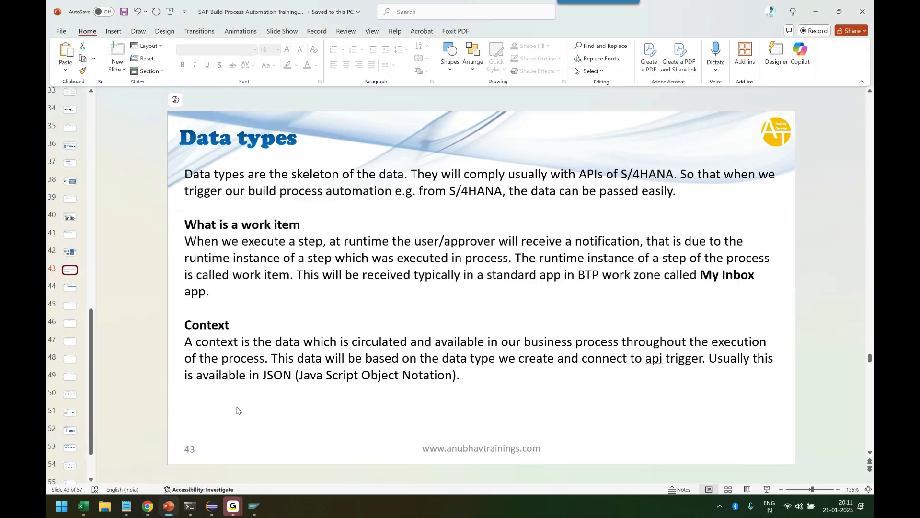
- Review the Scenario and Data types slides, then return to the SalesOrderManagement project overview
click(69, 252)
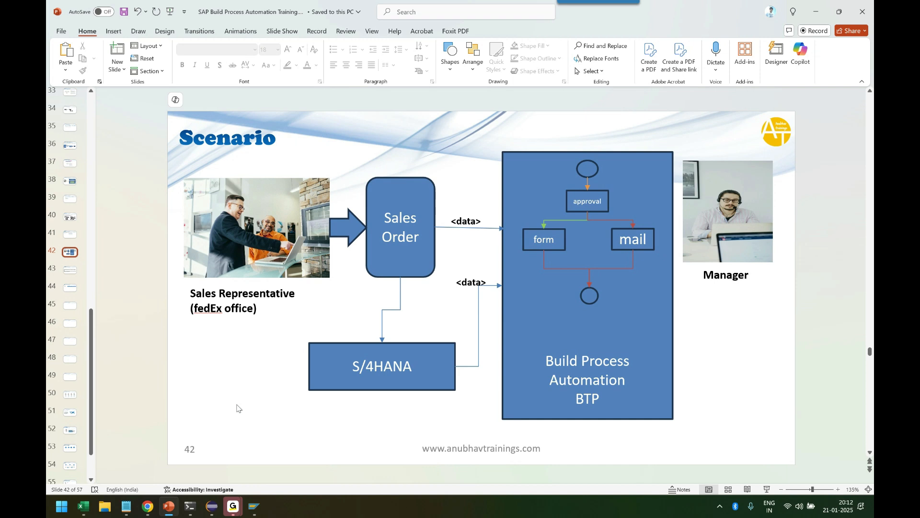
mouse_move(305, 248)
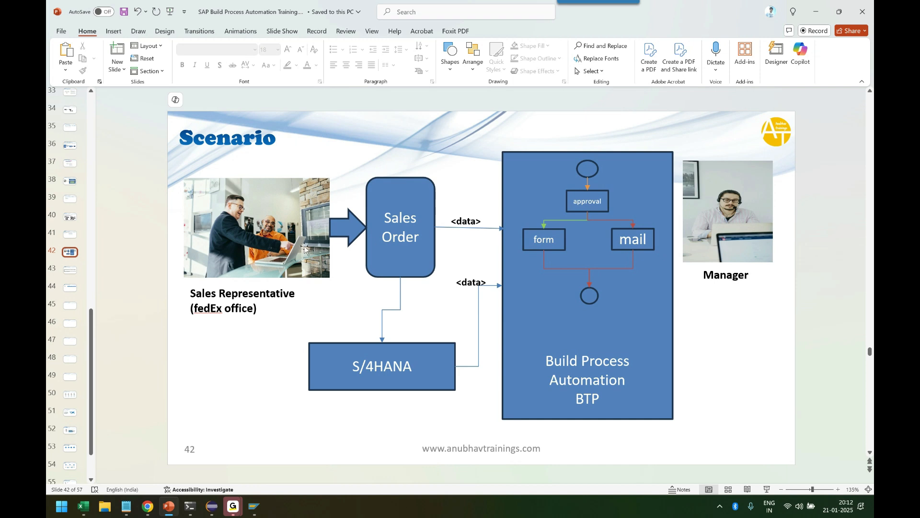
click(69, 269)
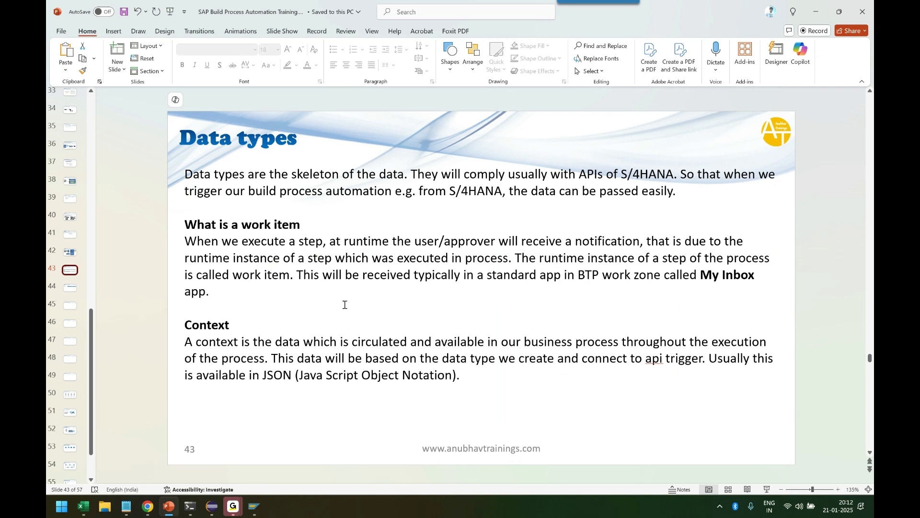
click(146, 506)
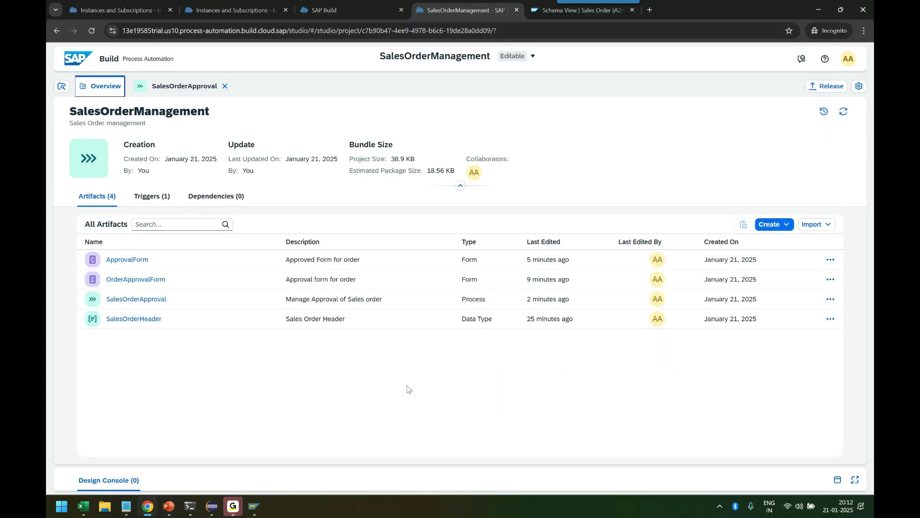
mouse_move(368, 477)
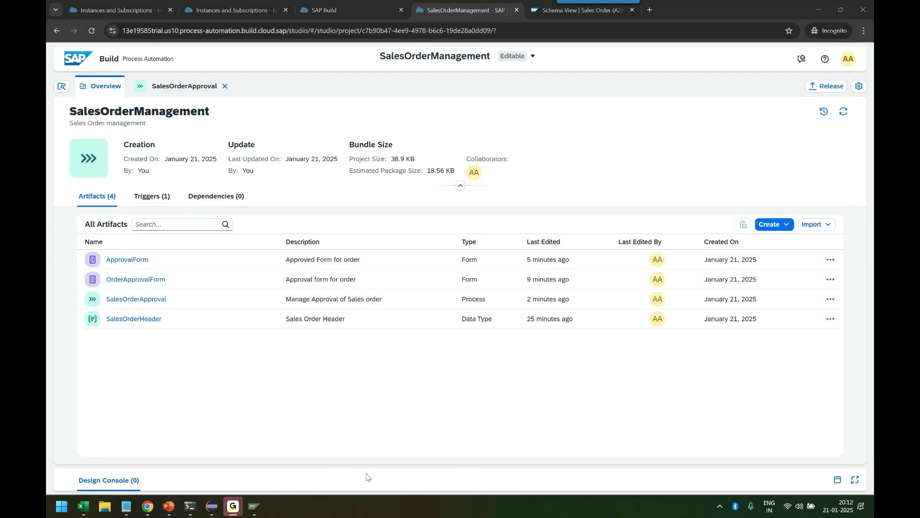
mouse_move(815, 467)
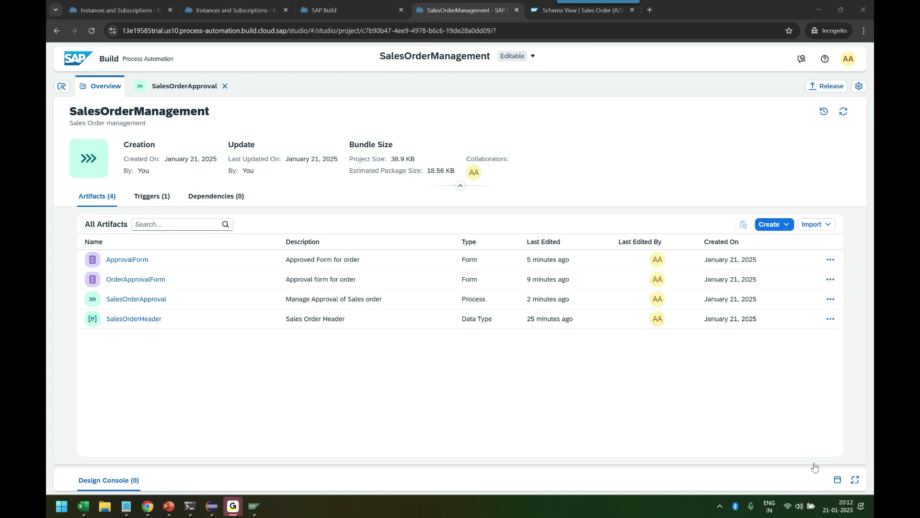